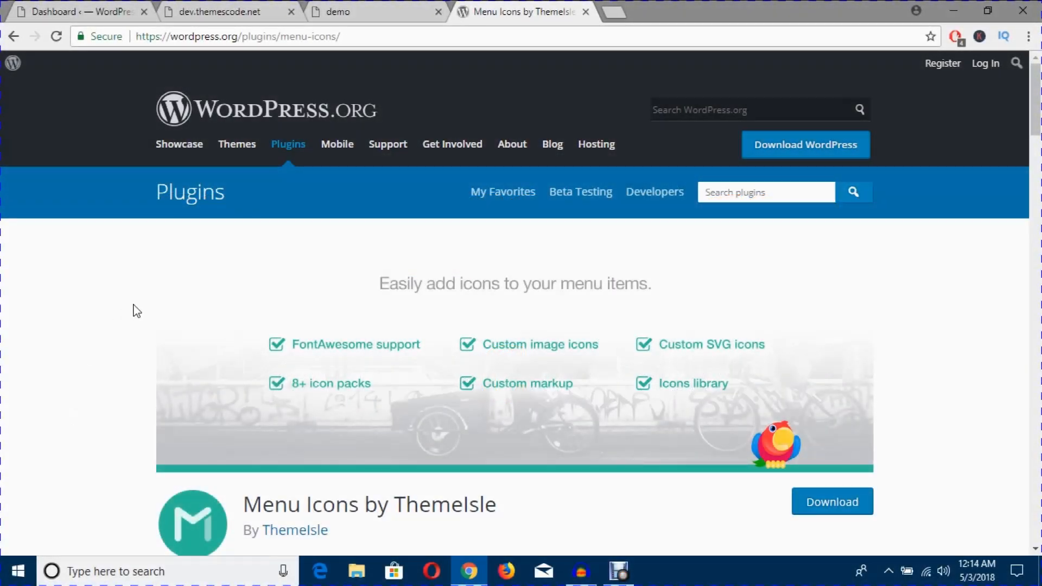
Step: Review the Menu Icons plugin page, then switch to the site's admin dashboard
scroll("down", 3)
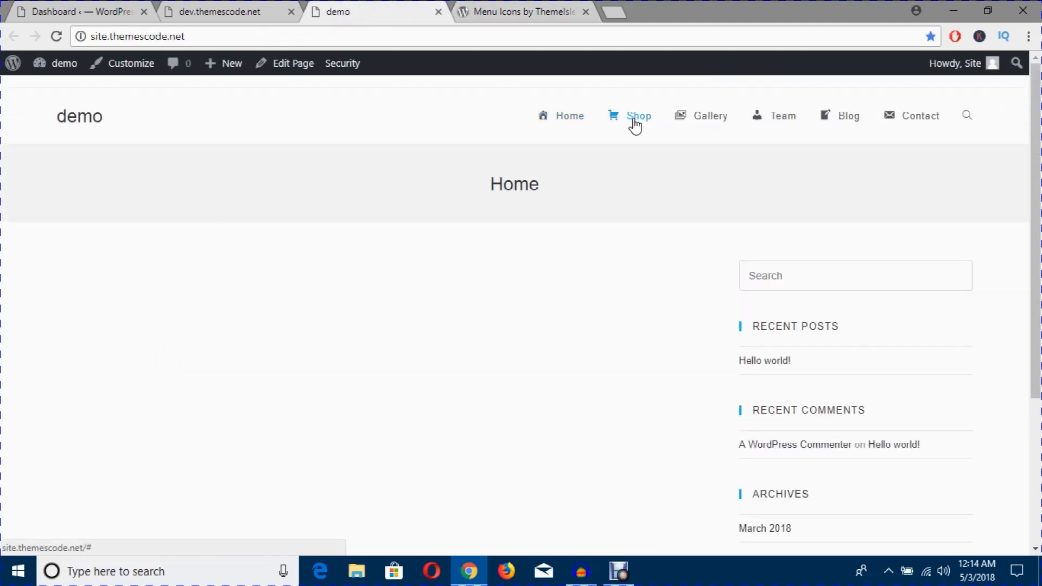
left_click(79, 12)
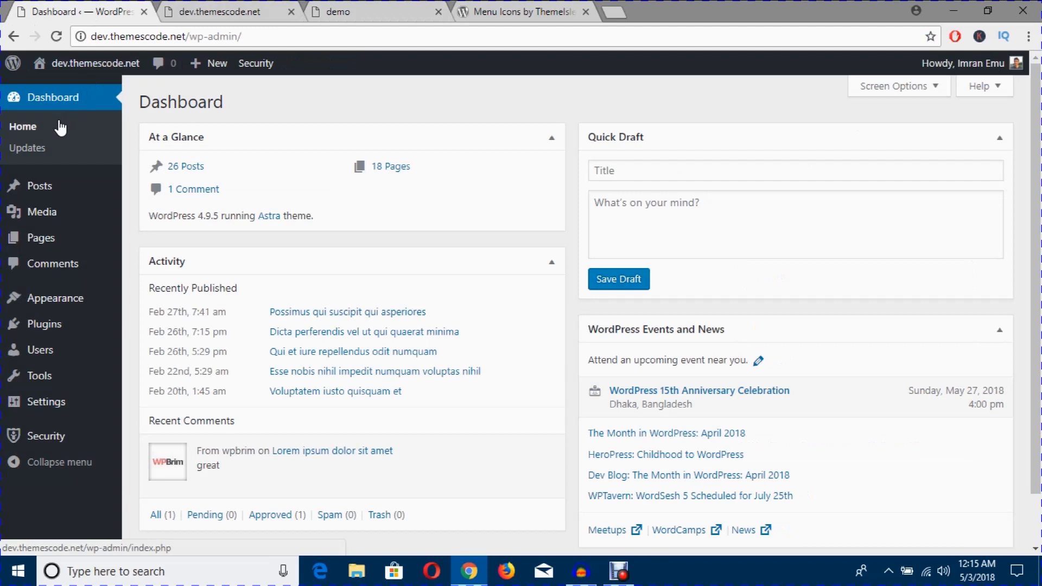
mouse_move(94, 88)
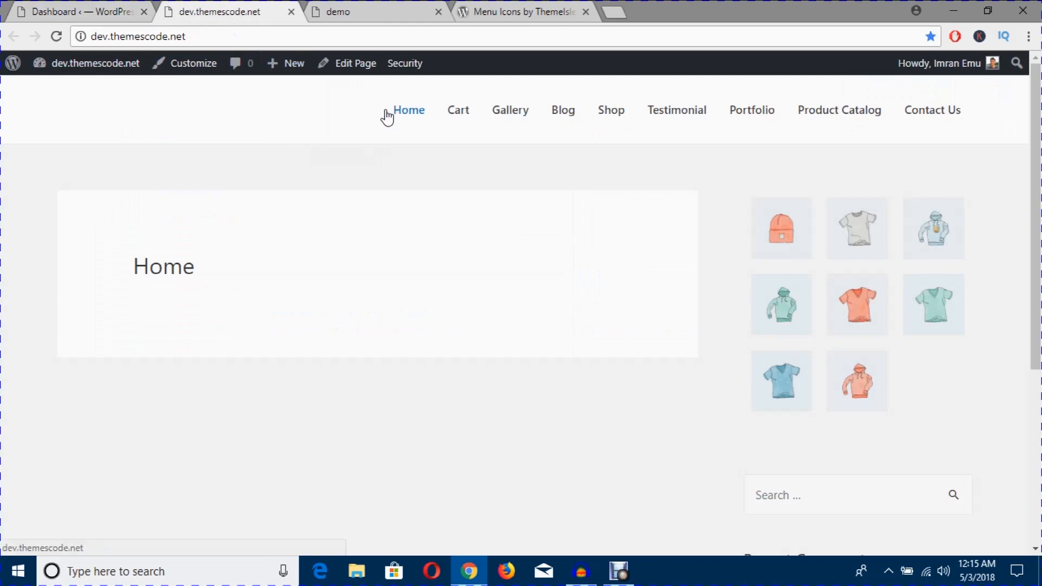
mouse_move(388, 123)
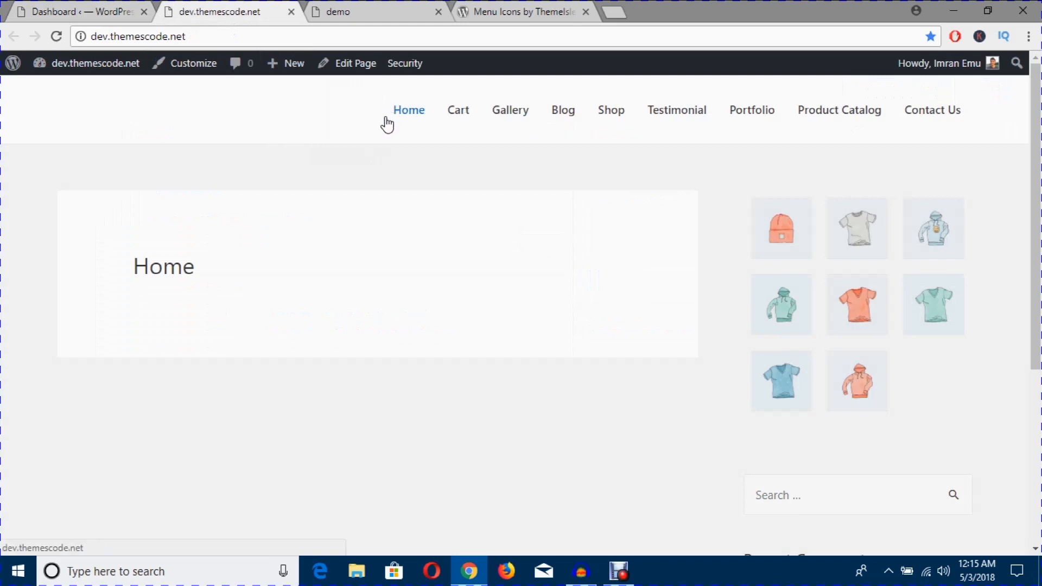
mouse_move(400, 6)
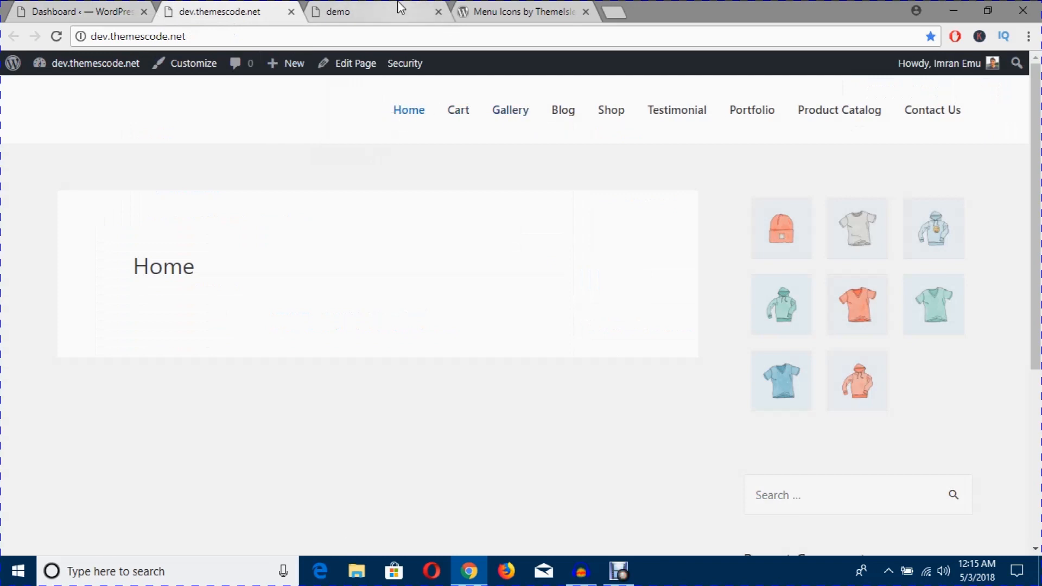
Step: Search Add New Plugins for 'Menu Icons by Themeisle' using the copied plugin name
left_click(287, 63)
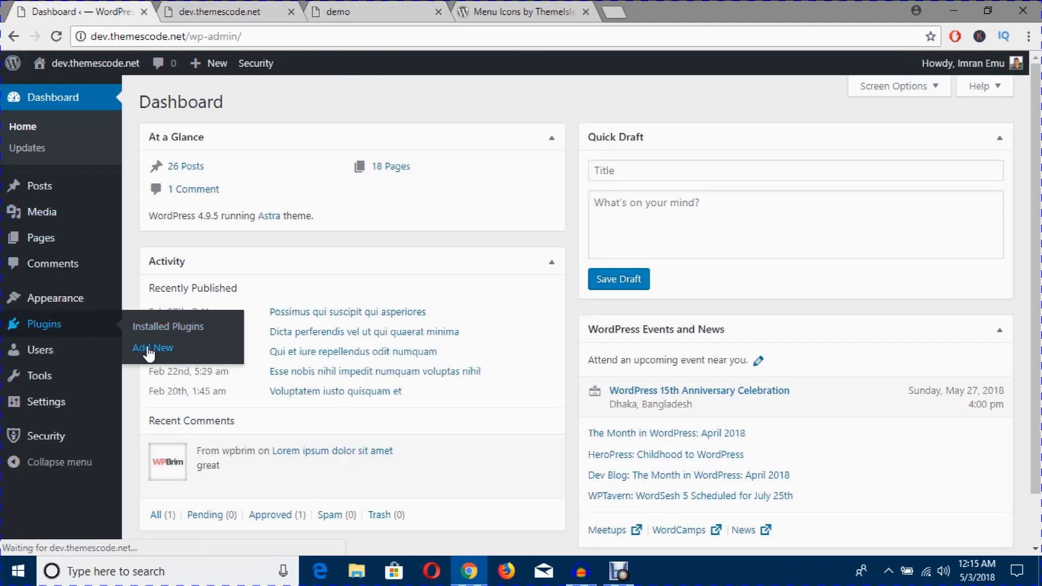
left_click(152, 347)
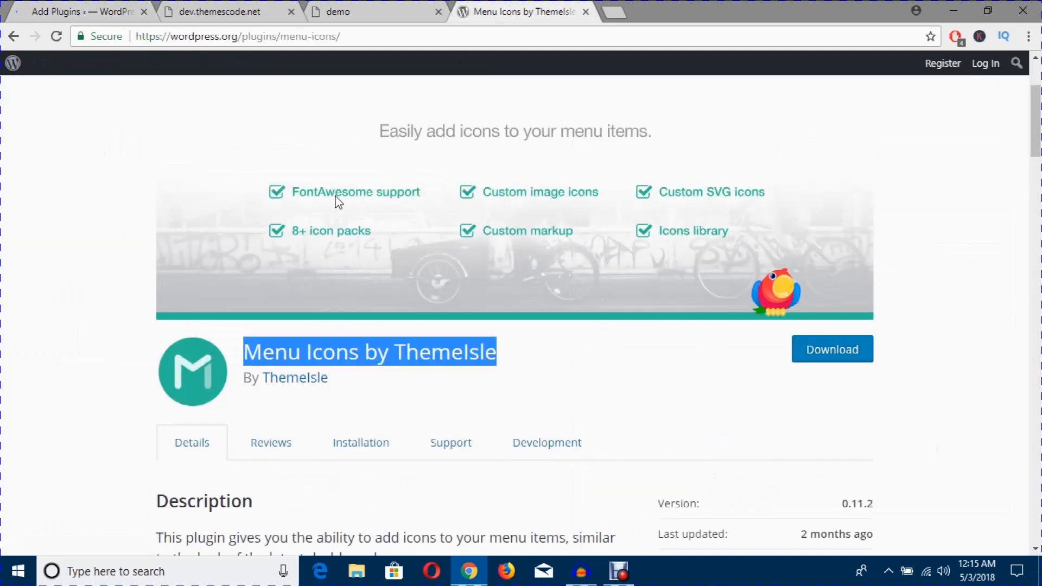
right_click(369, 351)
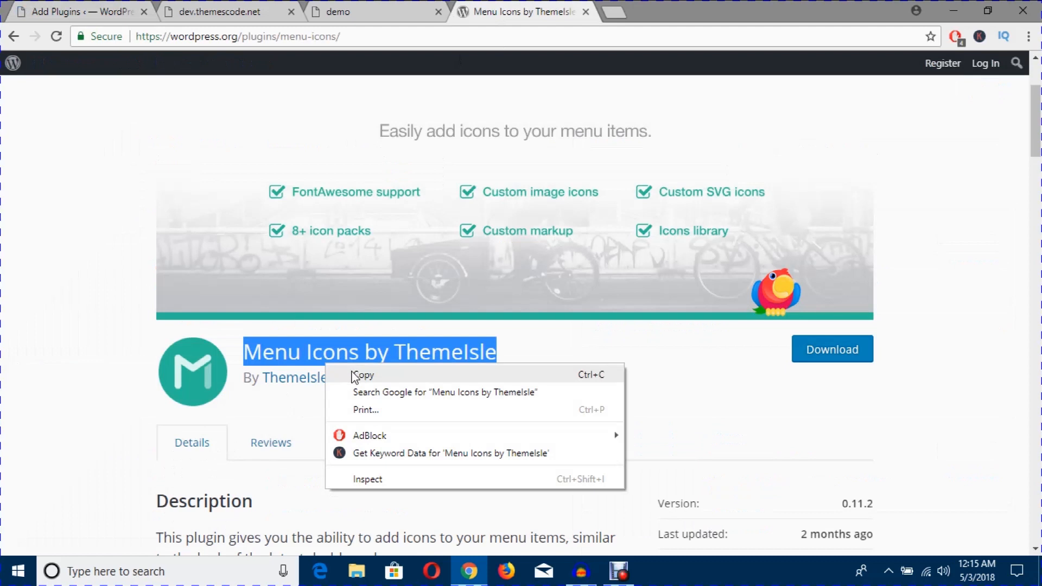
left_click(79, 11)
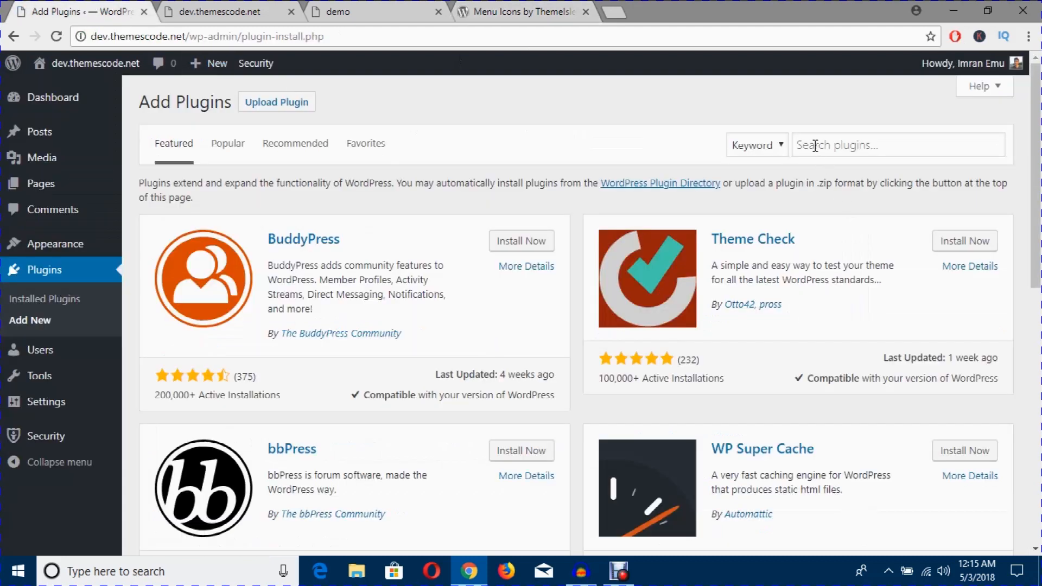
type("Menu Icons by Themeisle")
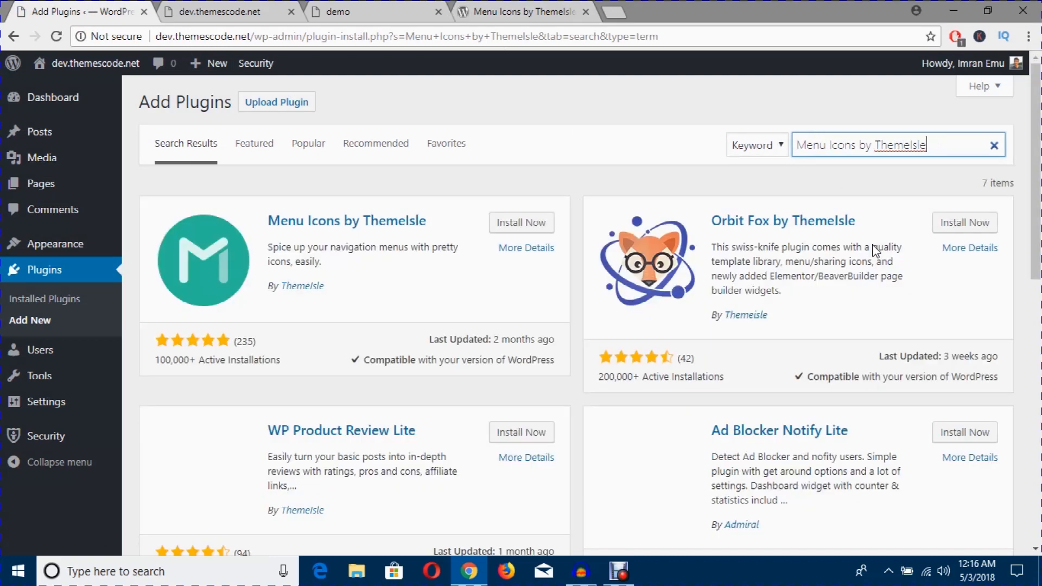
mouse_move(457, 251)
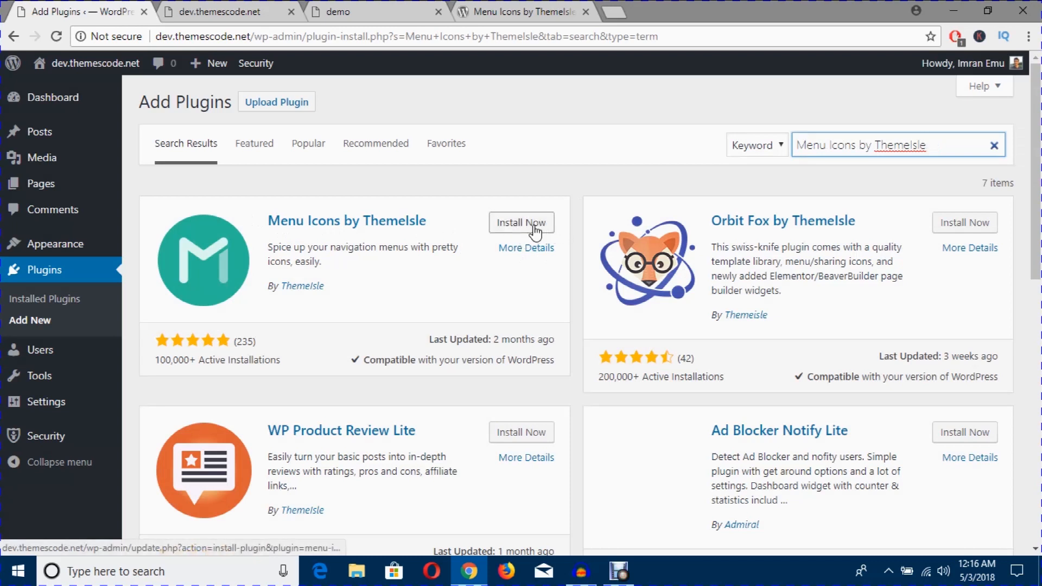
Step: Install the Menu Icons by ThemeIsle plugin and activate it
left_click(521, 221)
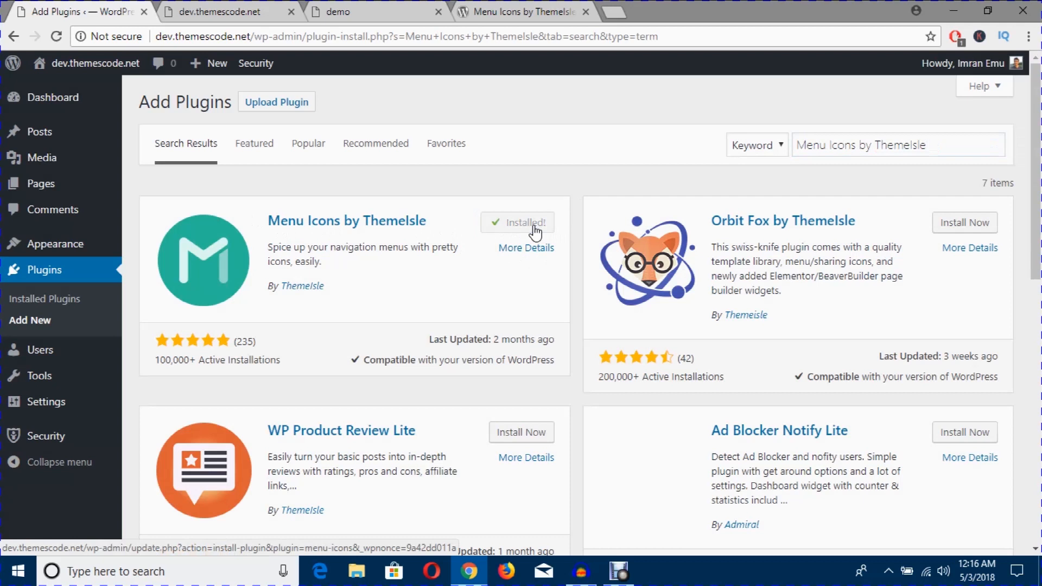
left_click(525, 222)
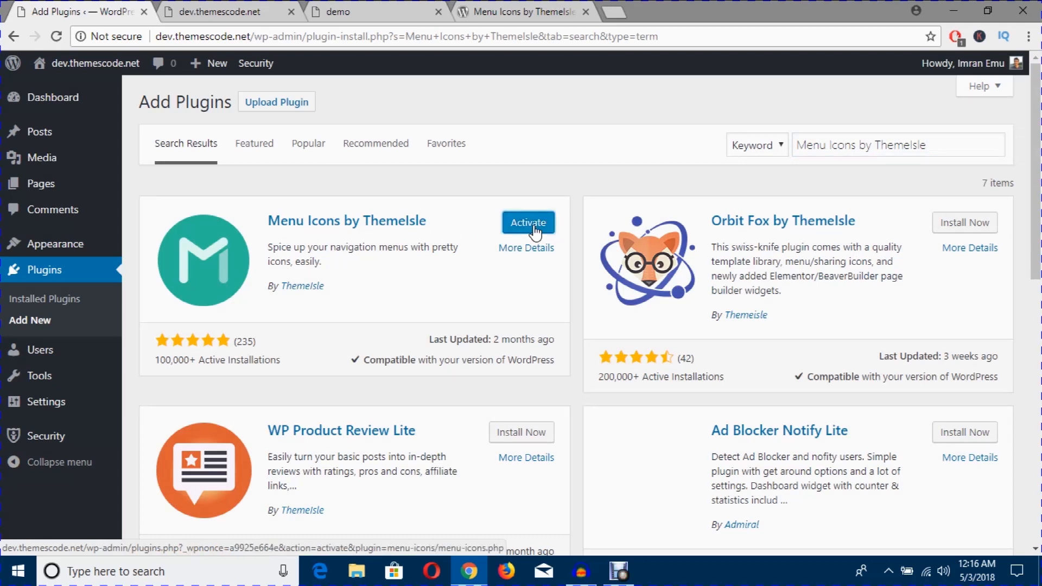
mouse_move(432, 223)
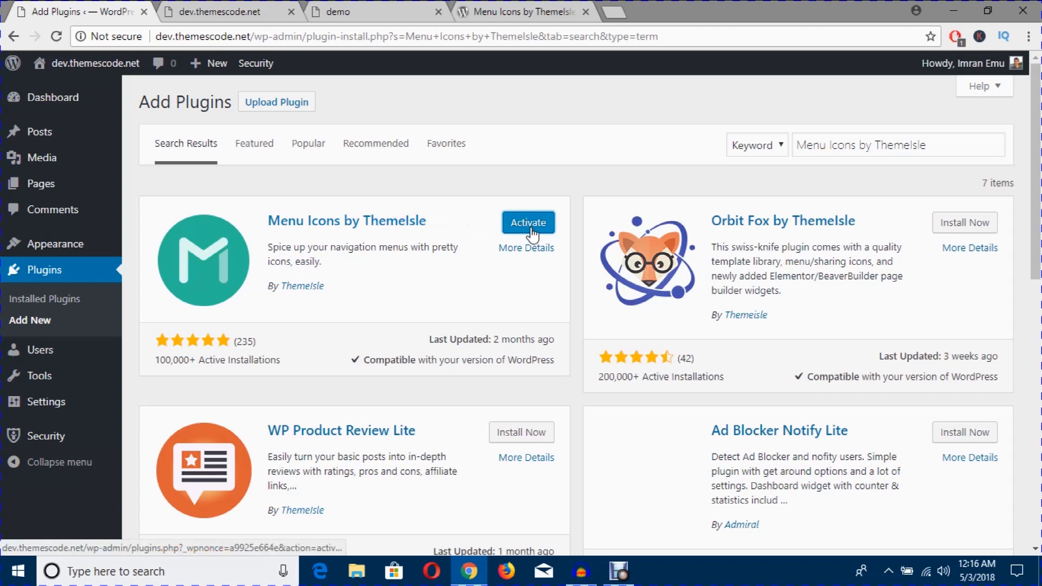
left_click(528, 222)
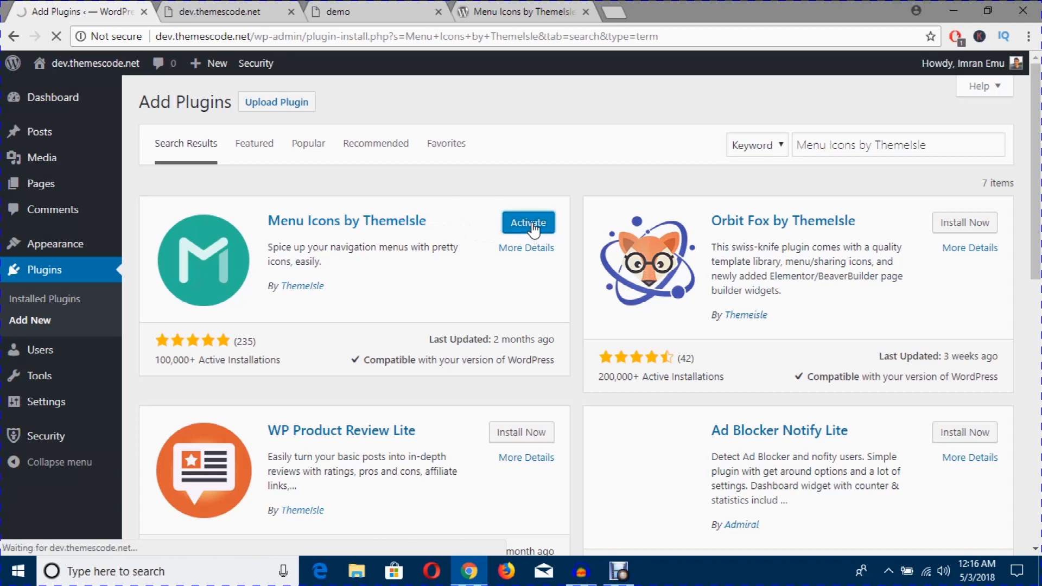
left_click(528, 221)
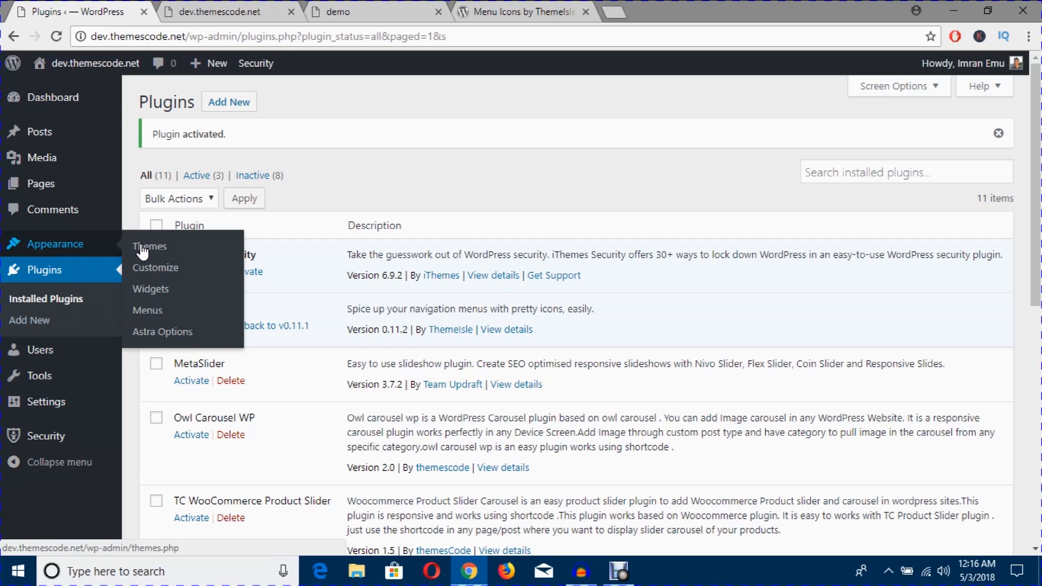
Step: Go to Appearance > Menus and scroll to the Basic Menu structure with its Menu Icons Settings panel
left_click(146, 310)
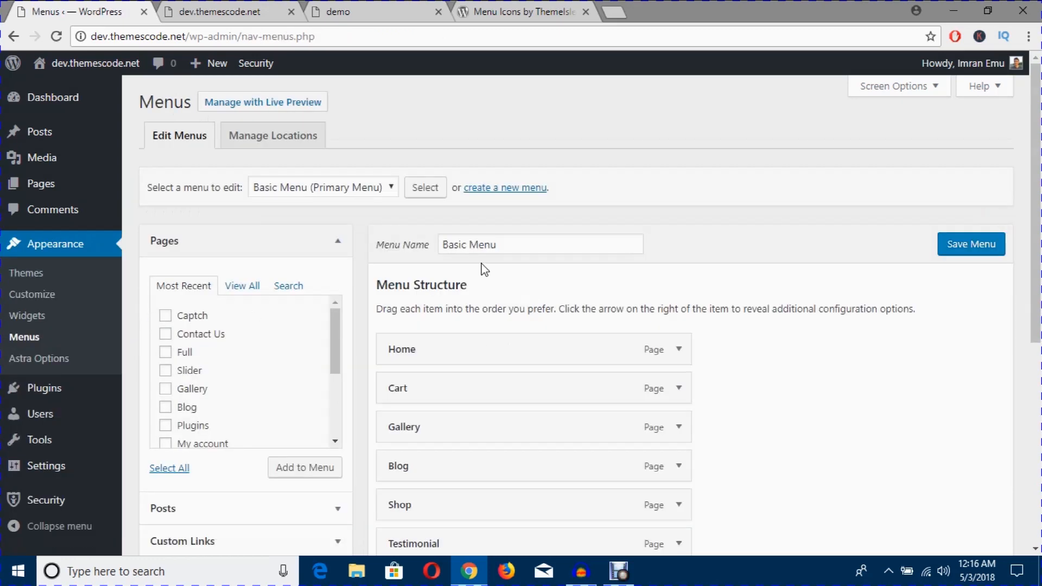
mouse_move(501, 277)
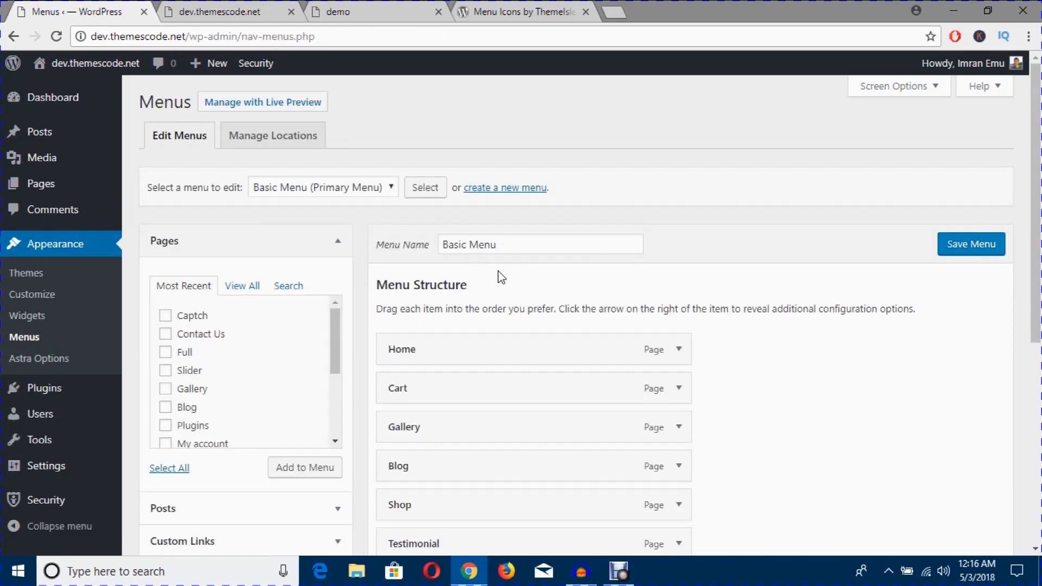
scroll("down", 3)
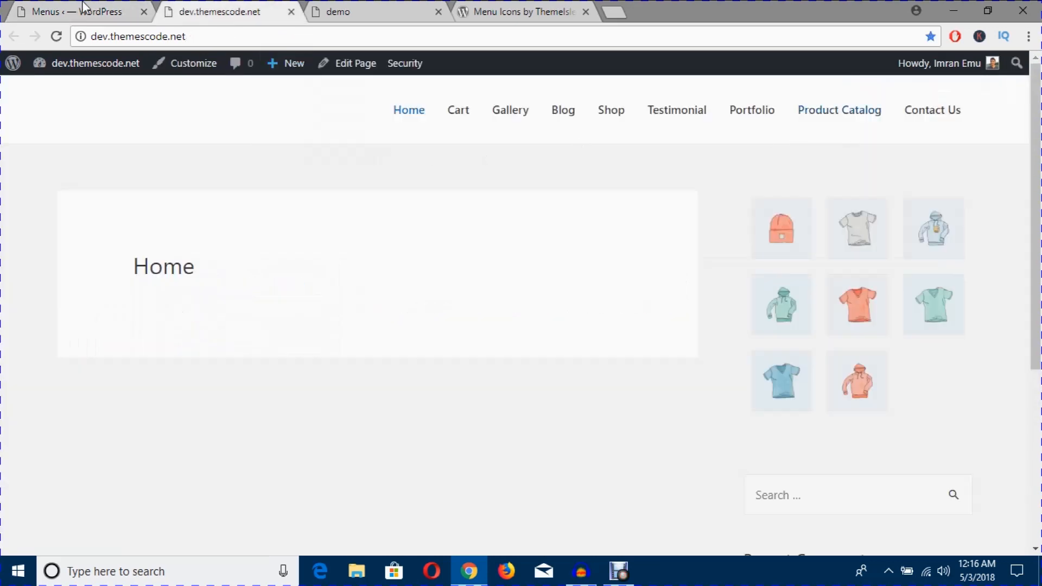
left_click(73, 11)
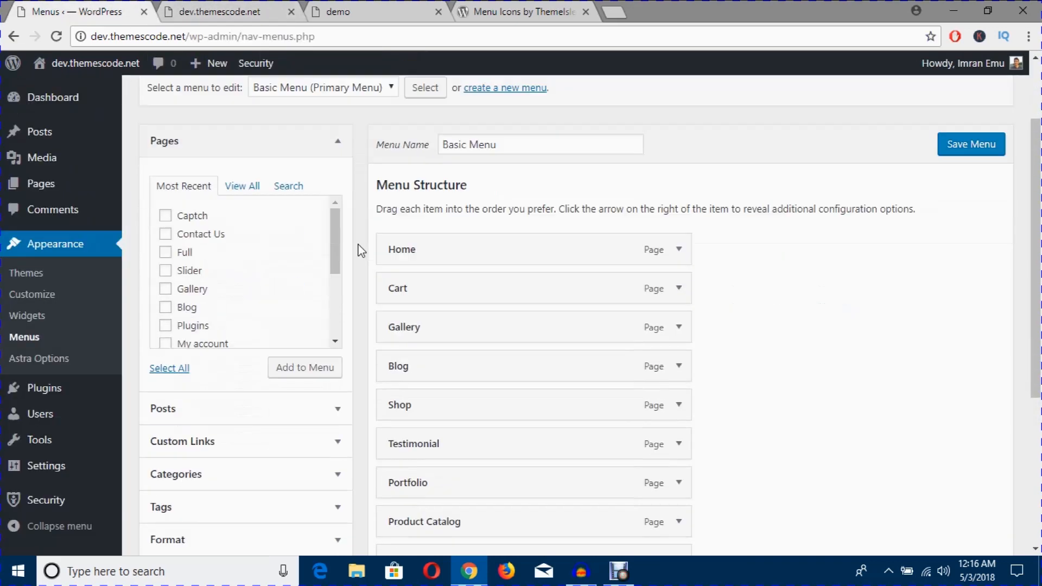
scroll("down", 3)
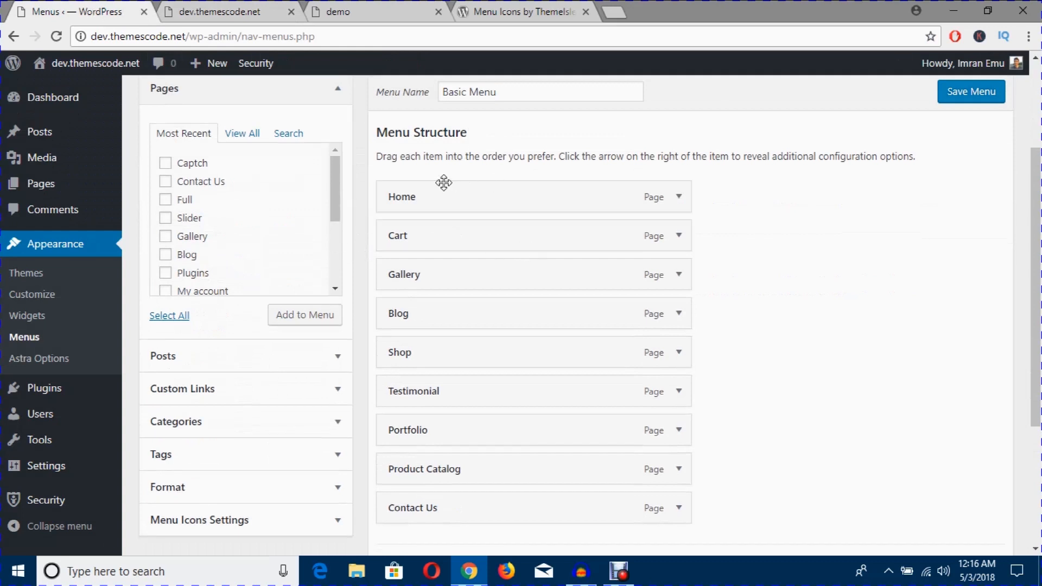
scroll("up", 3)
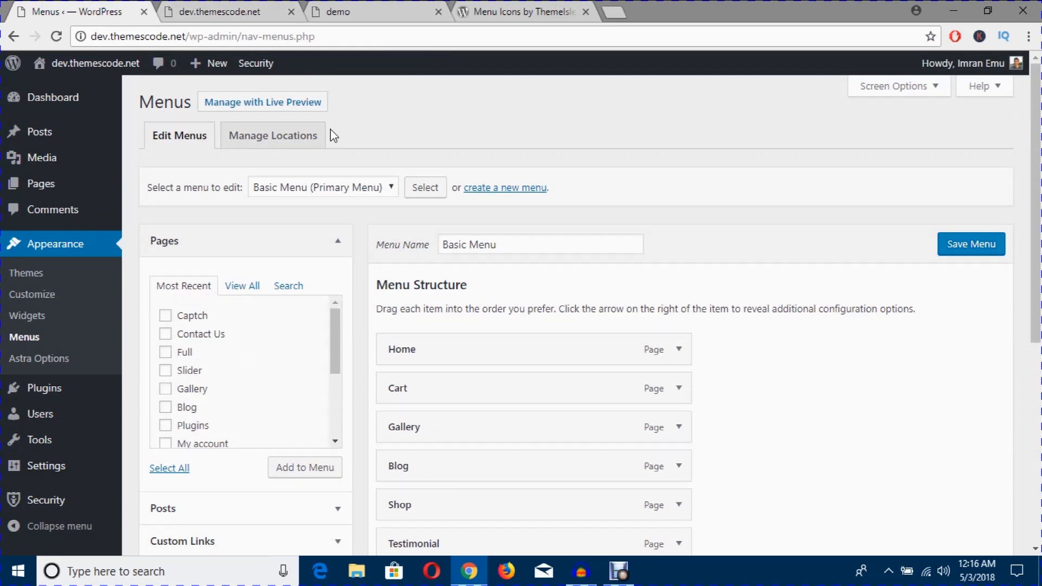
scroll("down", 3)
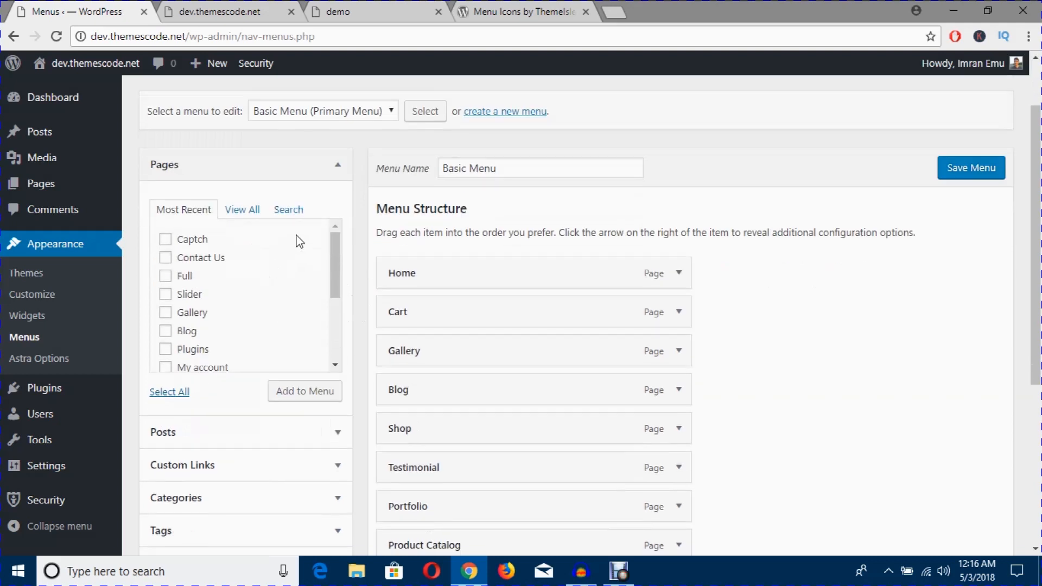
mouse_move(597, 318)
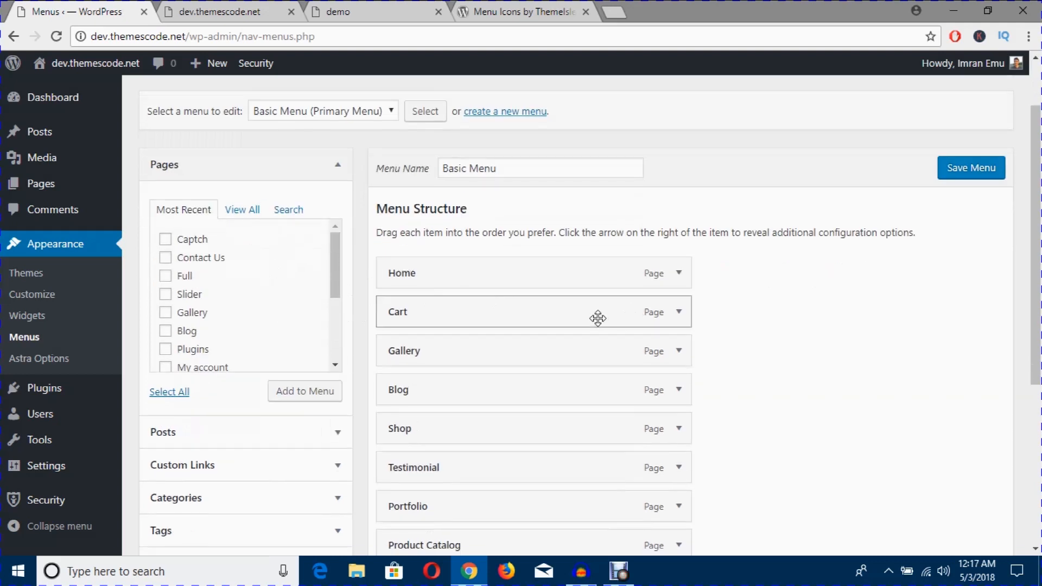
mouse_move(466, 246)
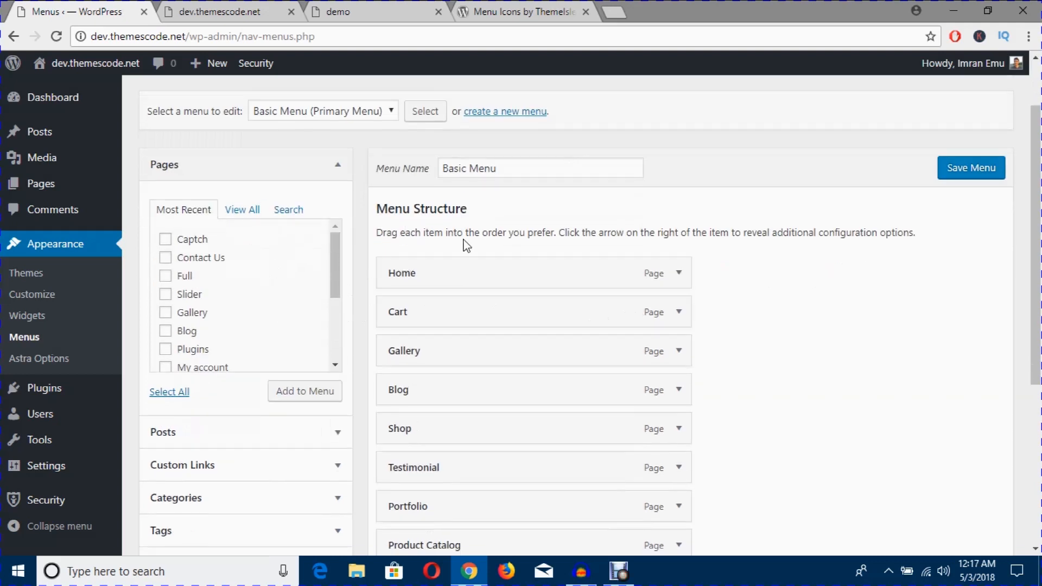
scroll("down", 3)
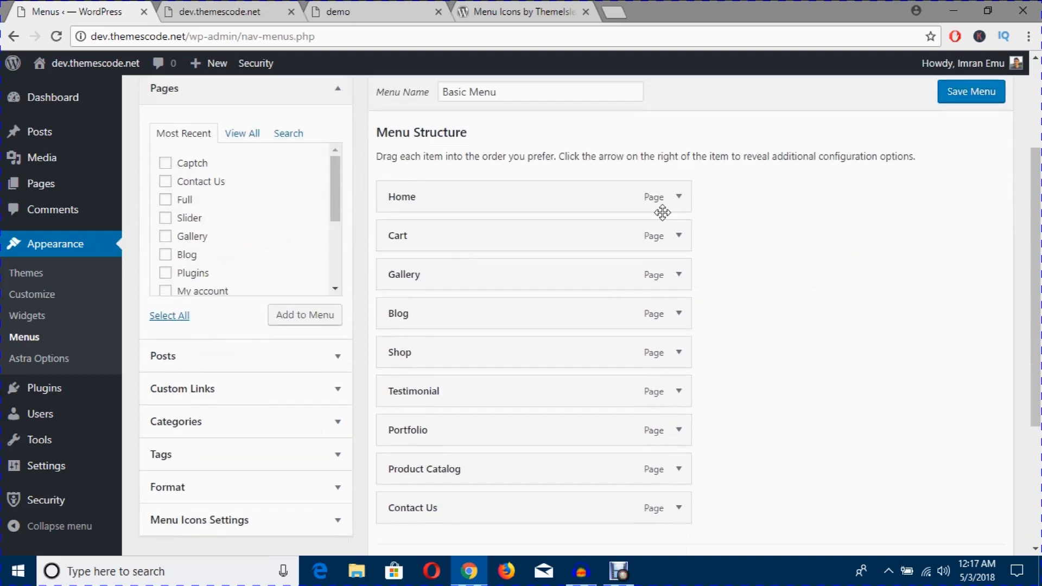
left_click(680, 197)
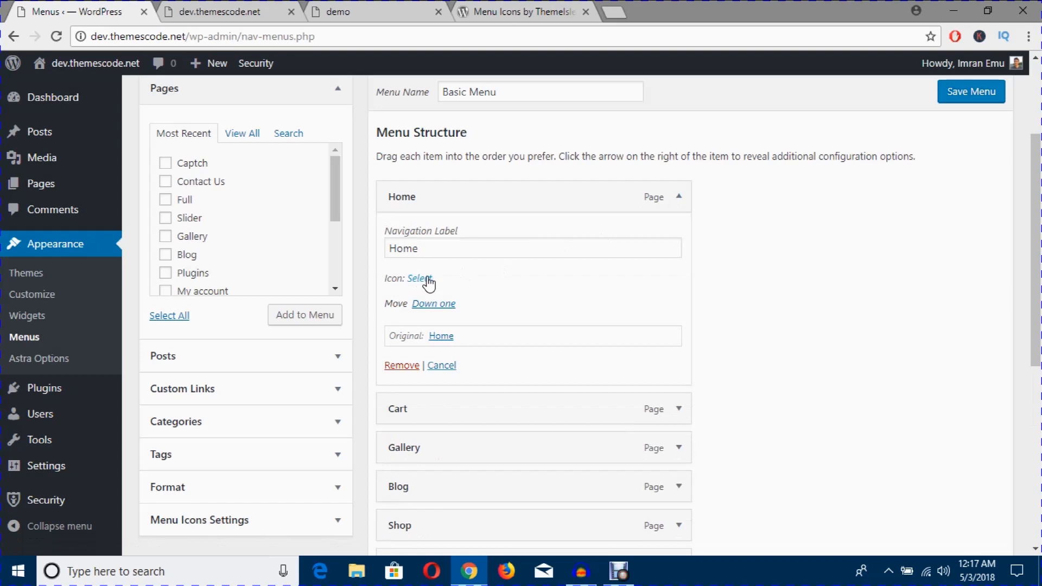
left_click(43, 387)
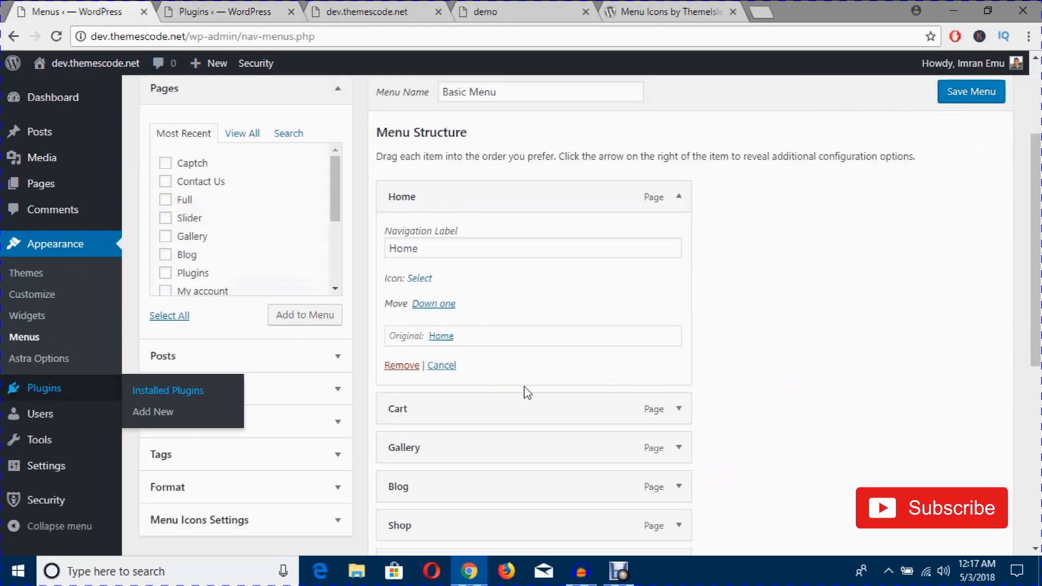
mouse_move(419, 279)
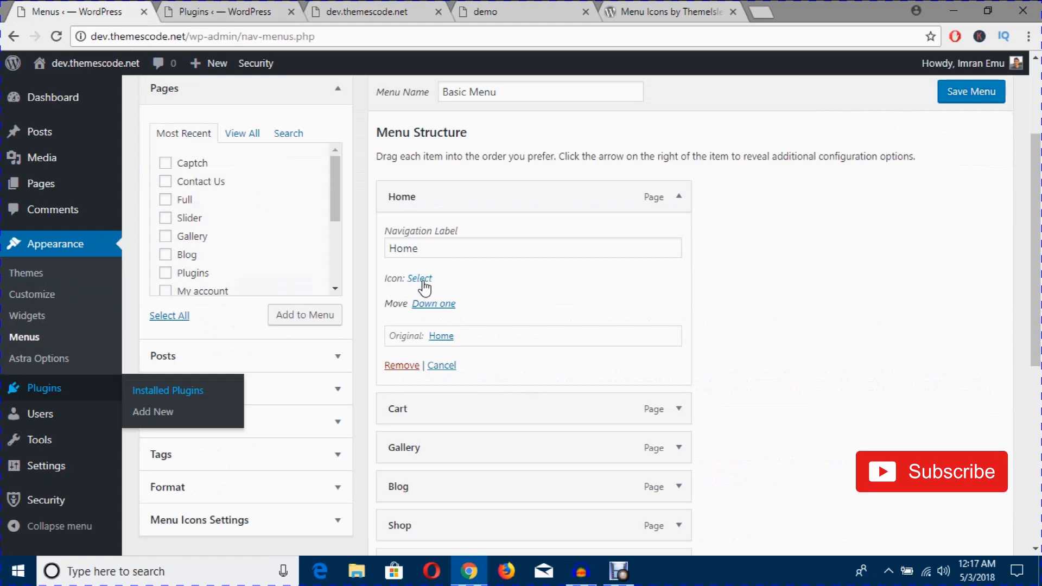
mouse_move(413, 279)
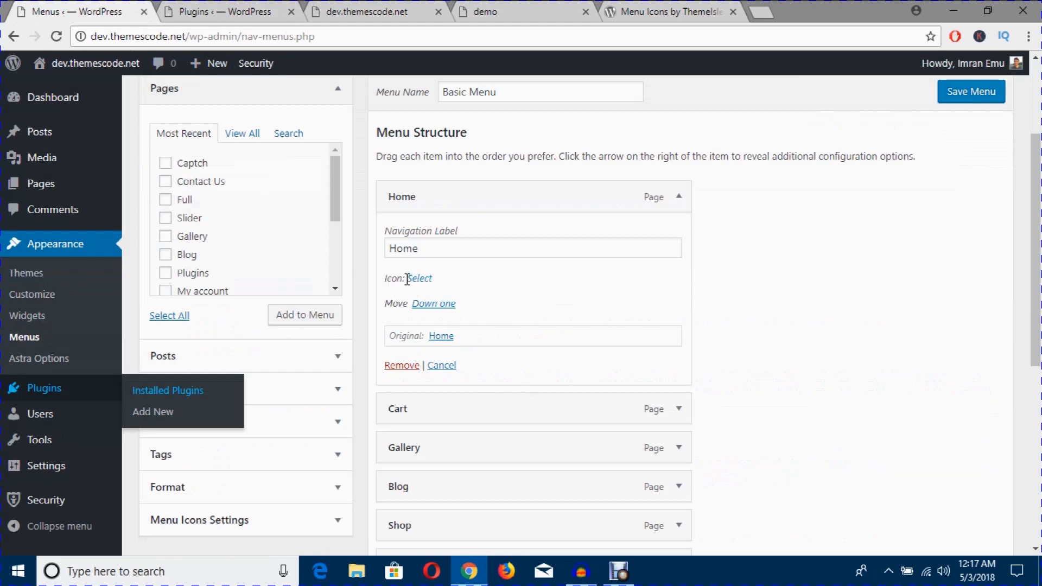
Step: Deactivate Menu Icons via Submit & Deactivate, reload Menus and expand Home, now lacking an icon option
left_click(167, 390)
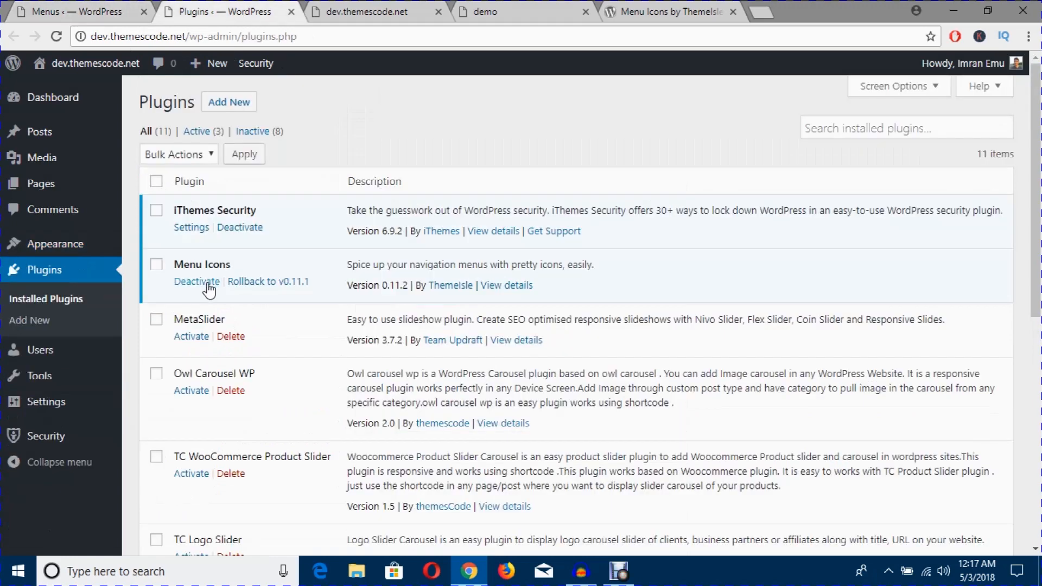
left_click(196, 281)
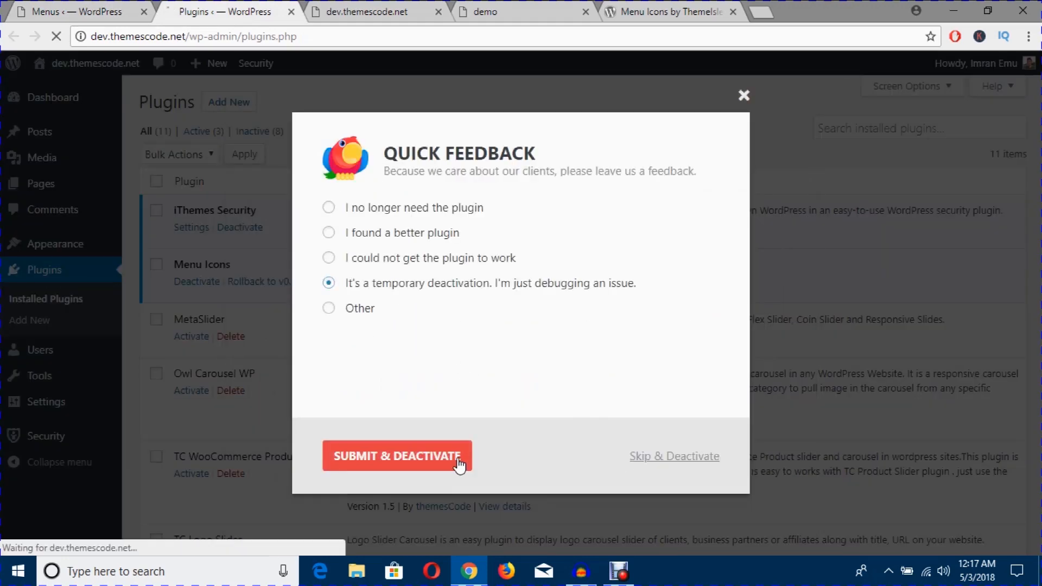
left_click(397, 456)
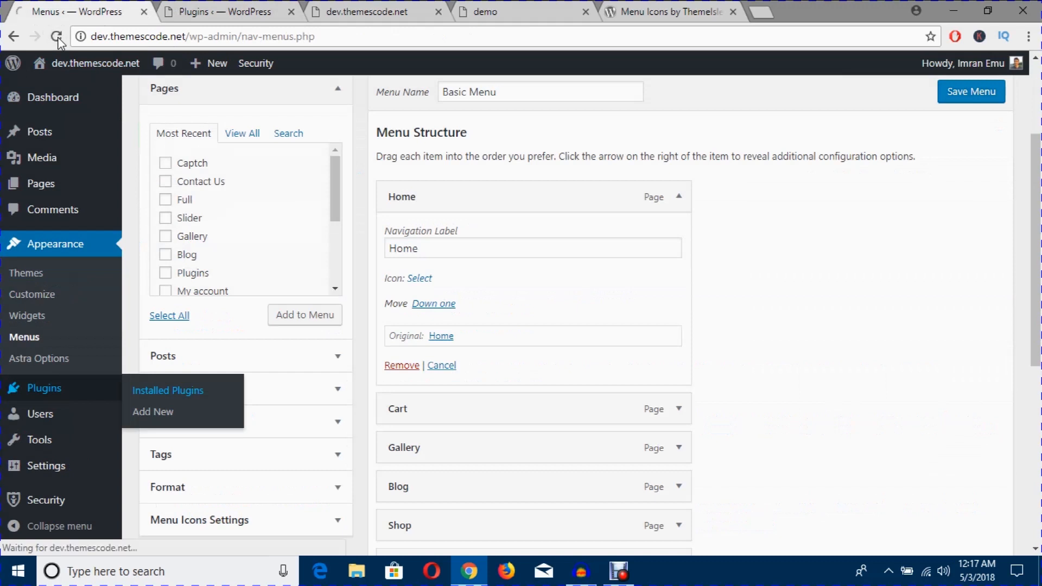
left_click(57, 37)
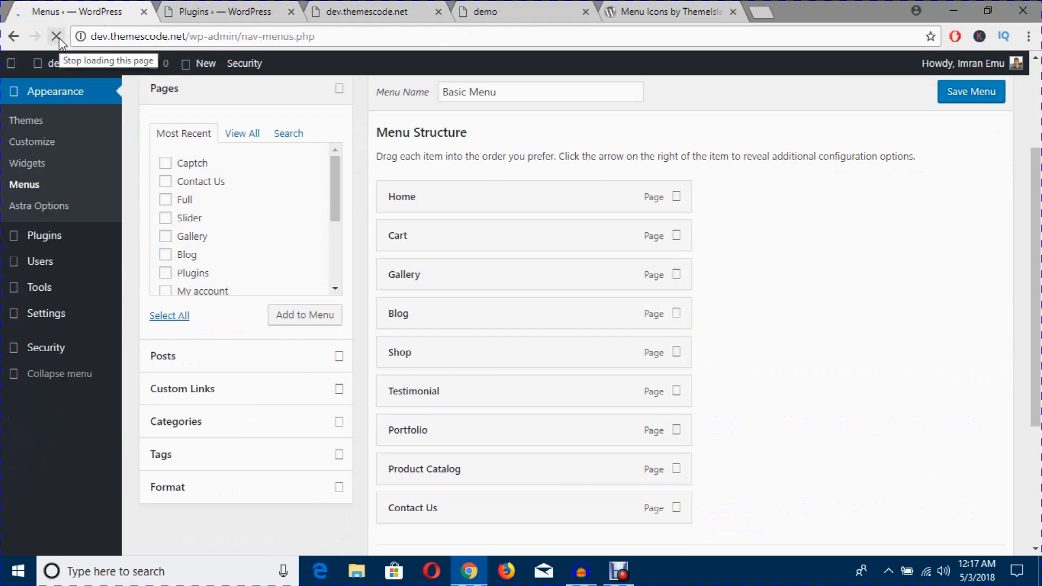
left_click(676, 197)
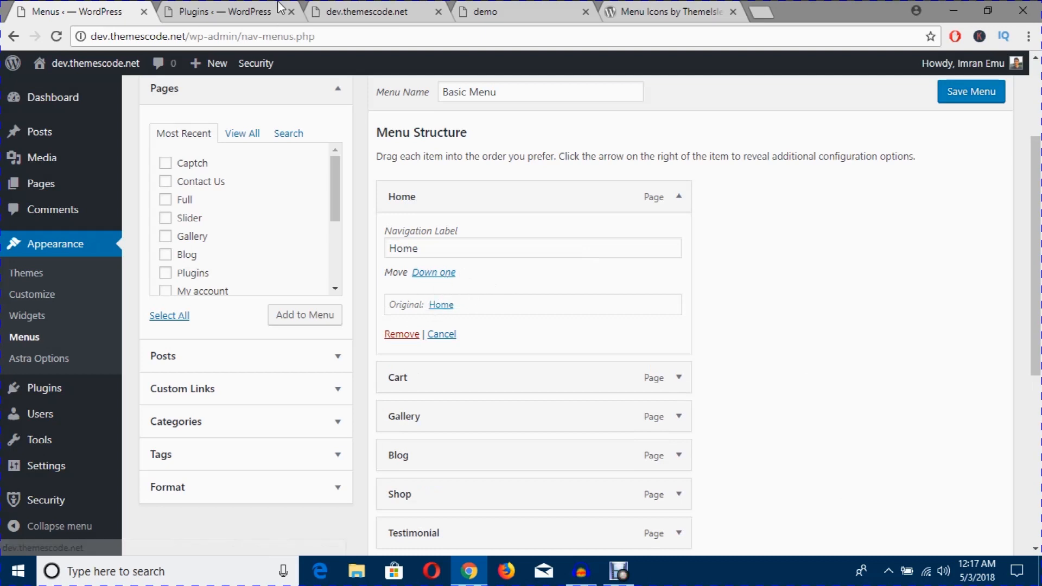
Step: Reactivate the Menu Icons plugin from the Plugins list and return to the menu editor
left_click(222, 11)
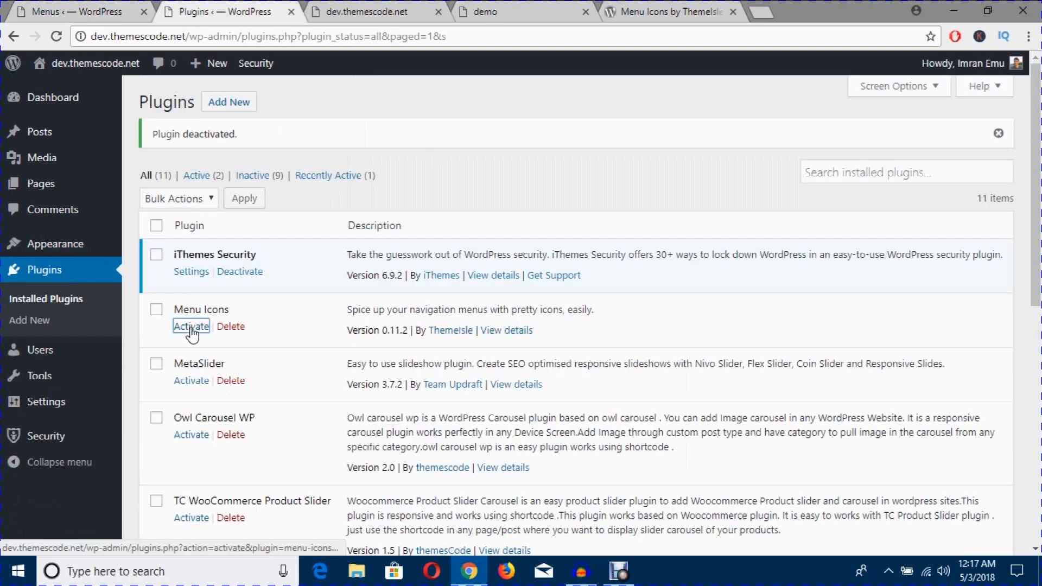
left_click(191, 327)
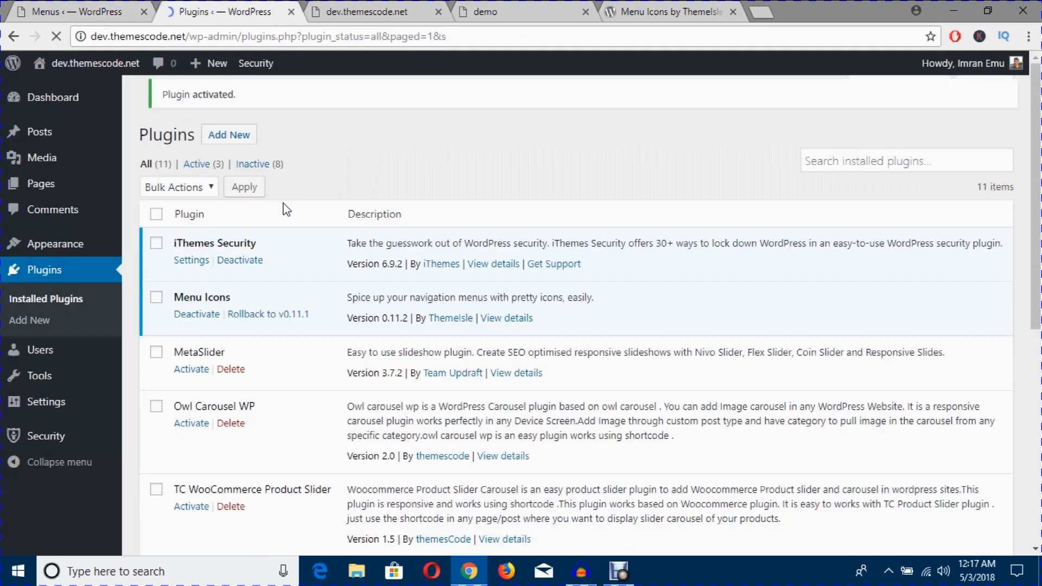
left_click(76, 11)
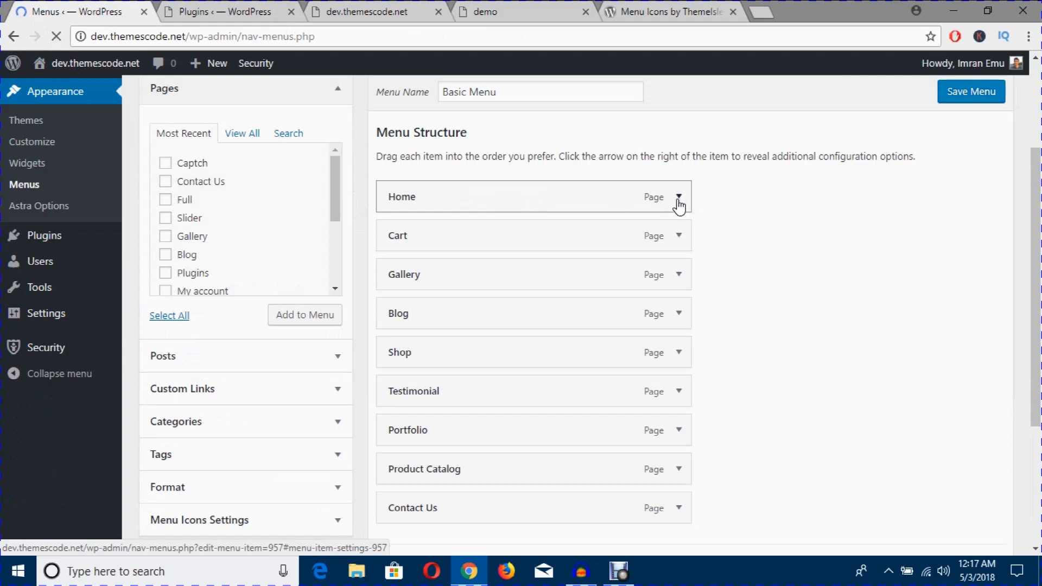
Step: Expand the Home menu item so its settings show the Icon: Select option again
left_click(679, 196)
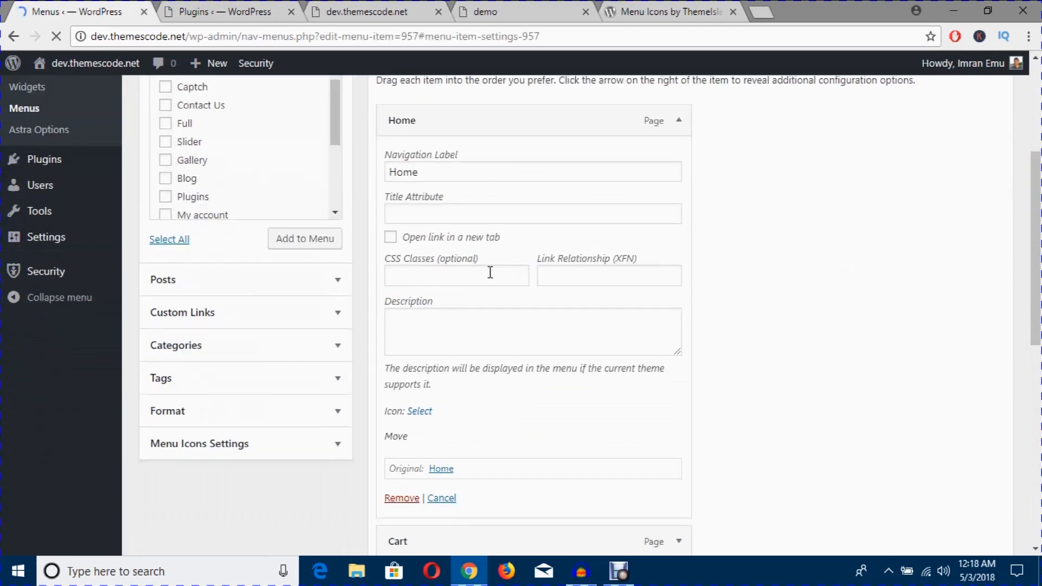
scroll("up", 3)
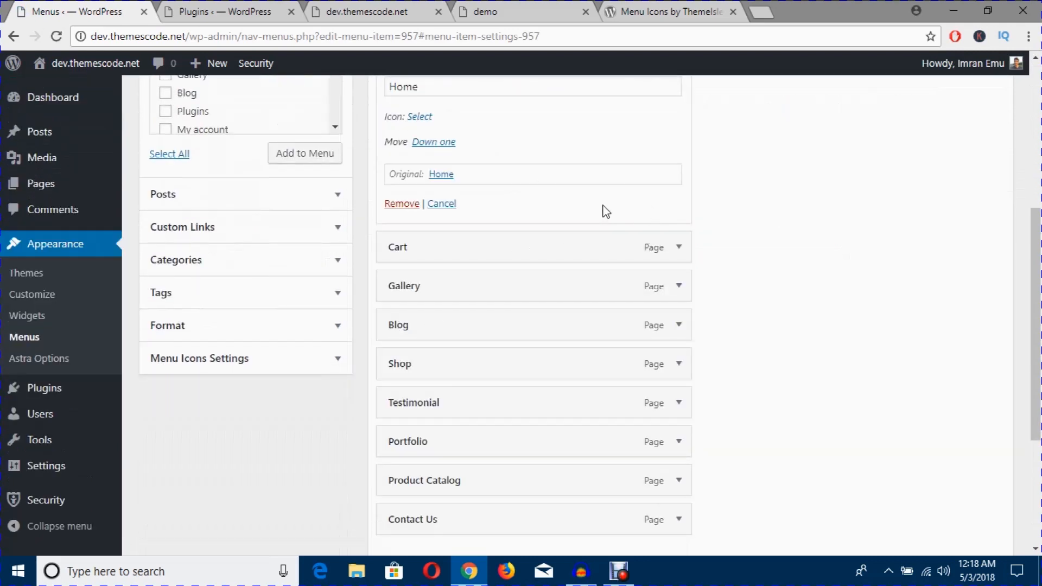
scroll("up", 3)
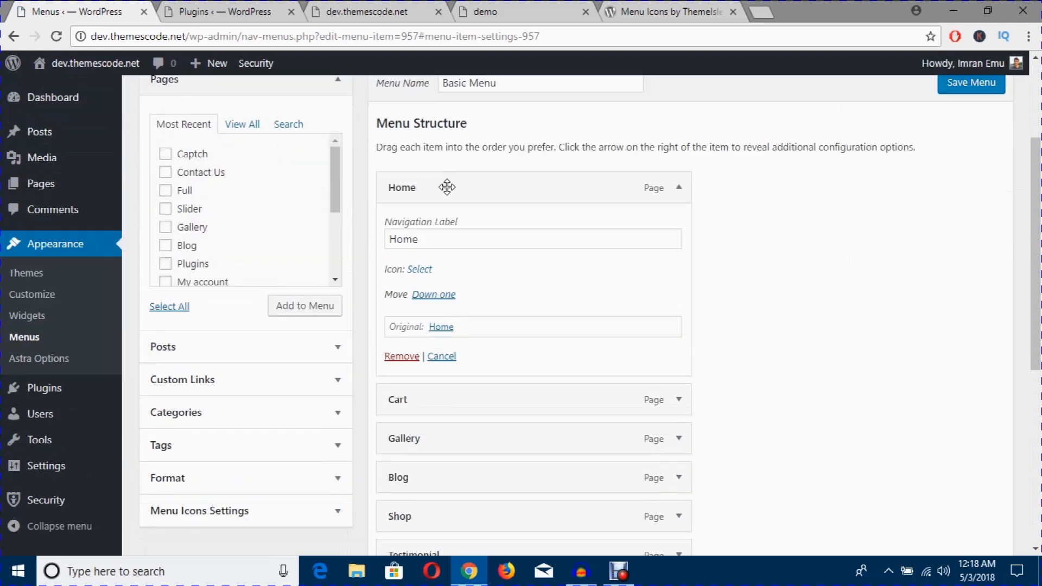
mouse_move(426, 274)
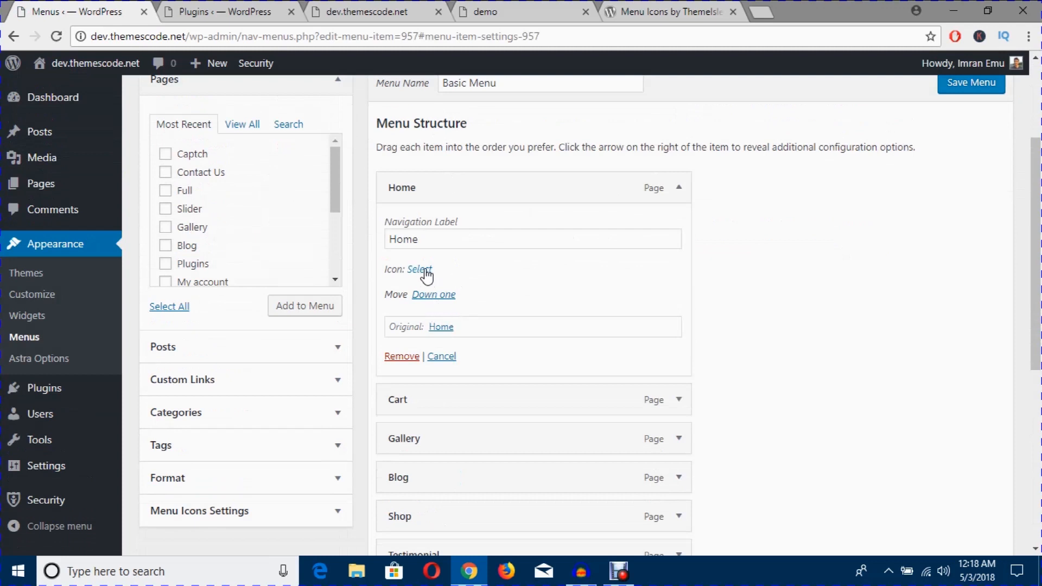
mouse_move(419, 273)
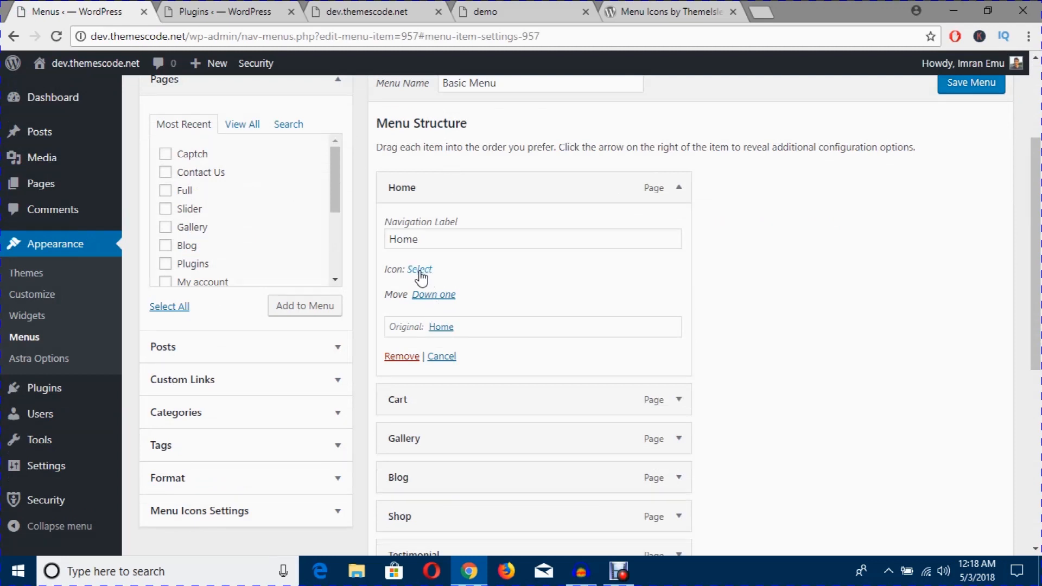
Step: Open the Dashicons picker for Home and browse the Social and Image Editor categories
left_click(419, 269)
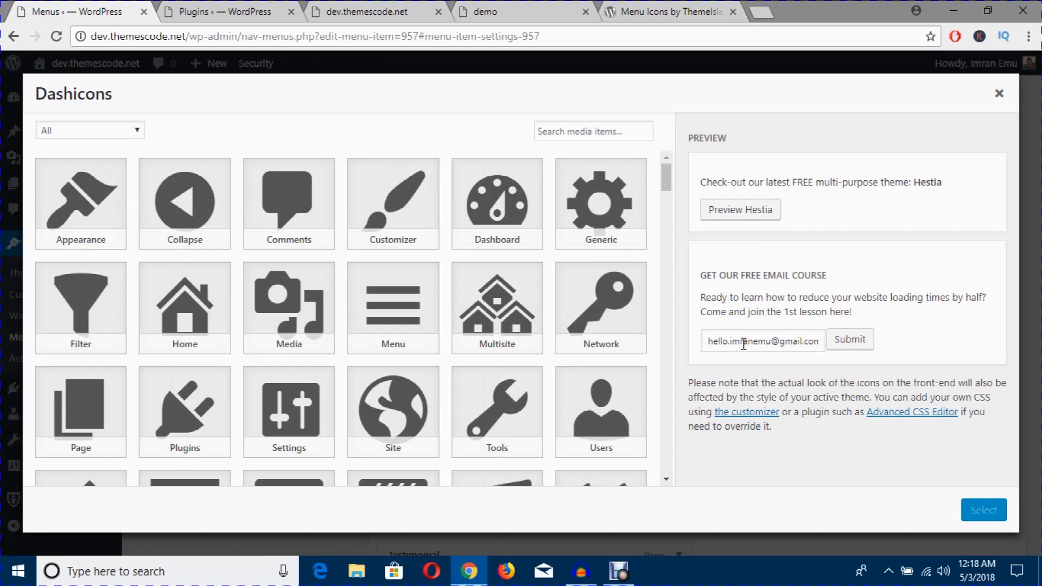
mouse_move(56, 144)
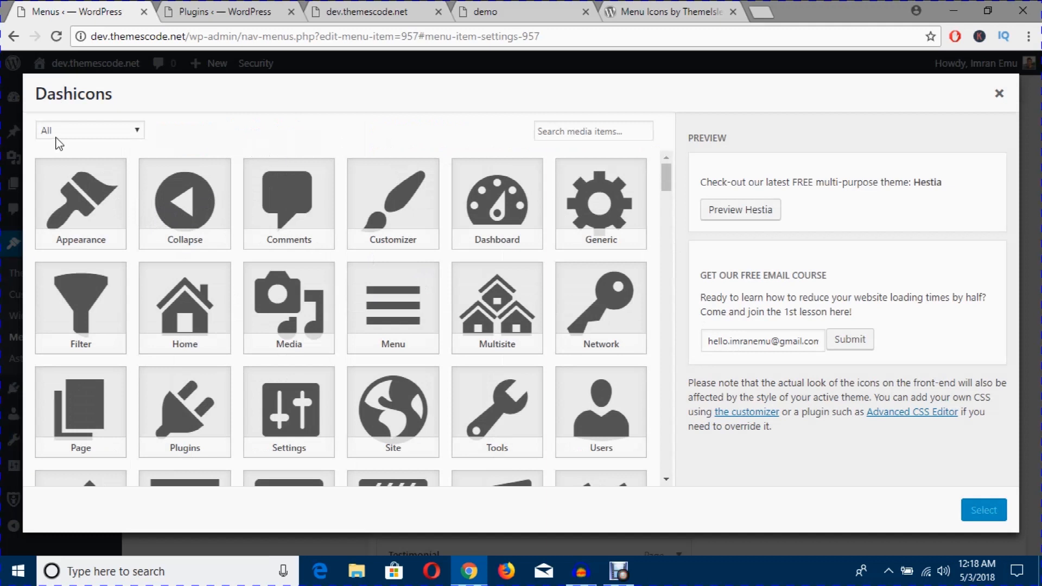
left_click(89, 129)
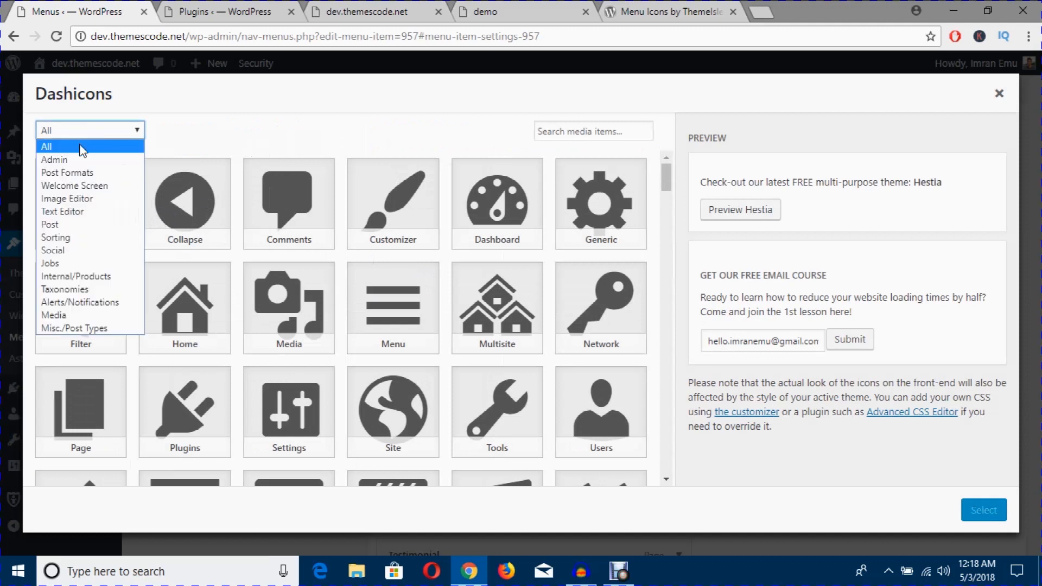
mouse_move(72, 238)
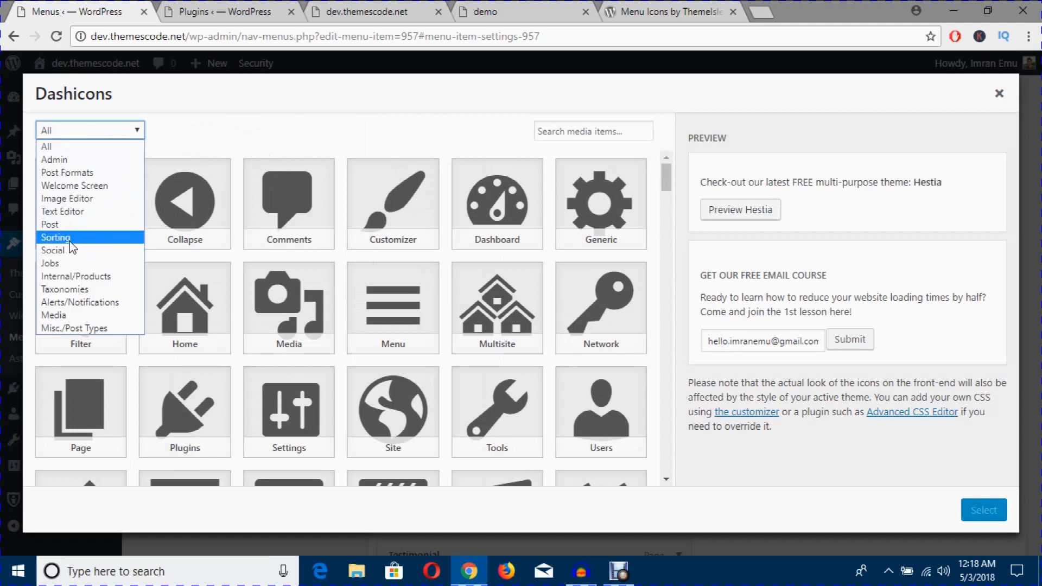
left_click(63, 250)
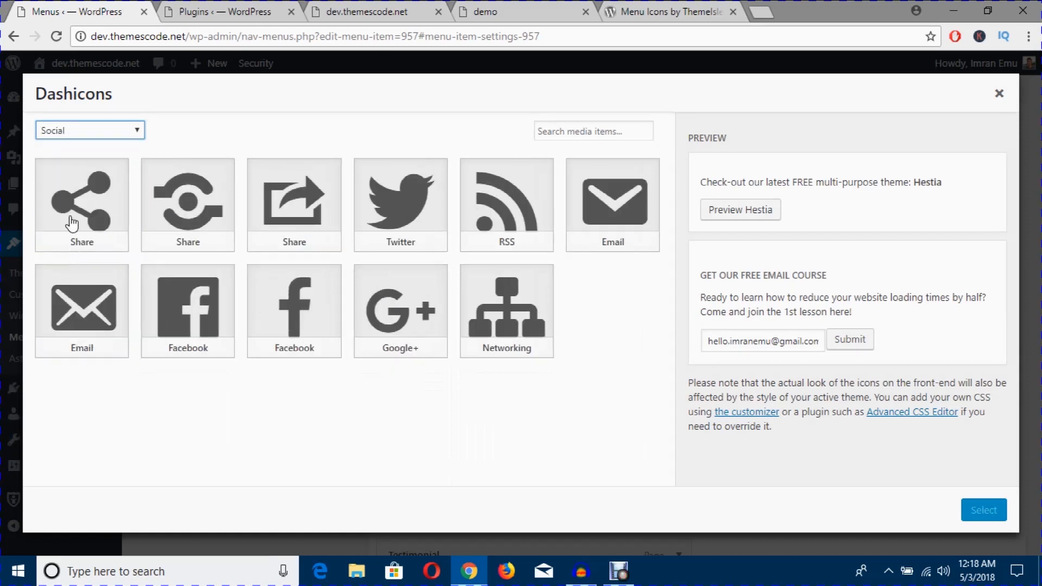
left_click(89, 130)
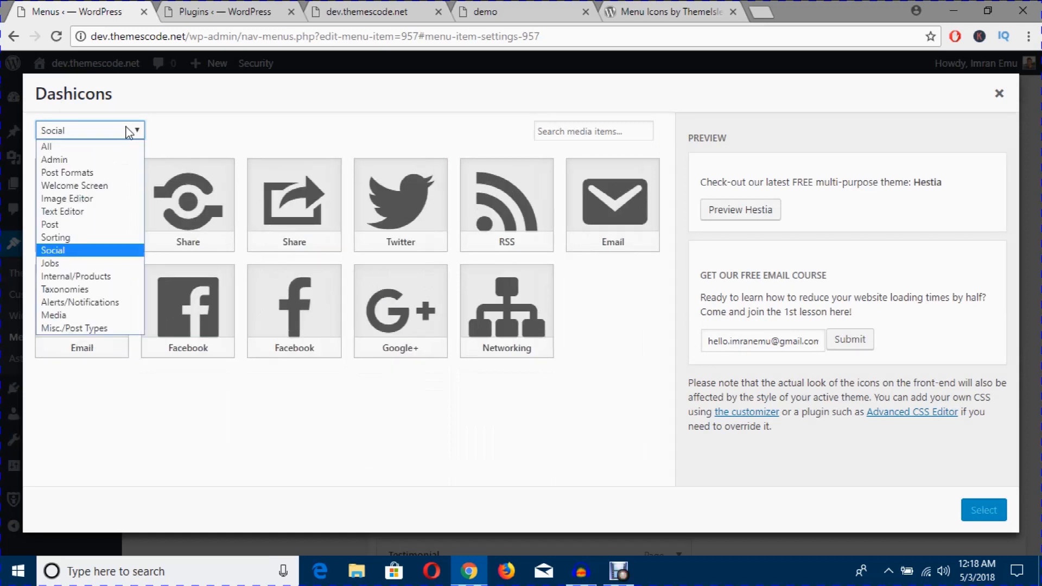
left_click(67, 197)
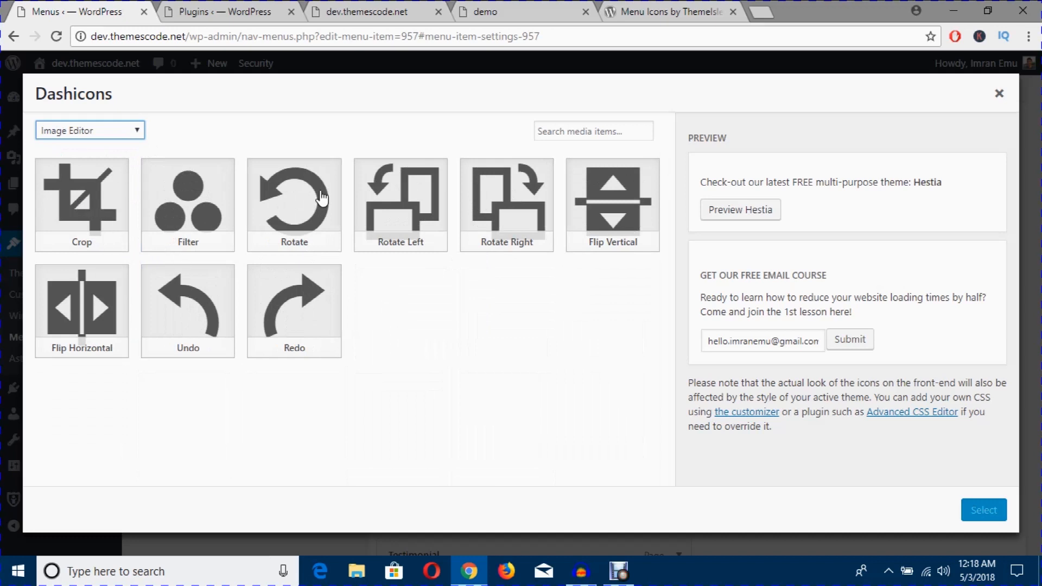
Step: Browse the Text Editor and Admin icon categories, then return to All icons
left_click(89, 131)
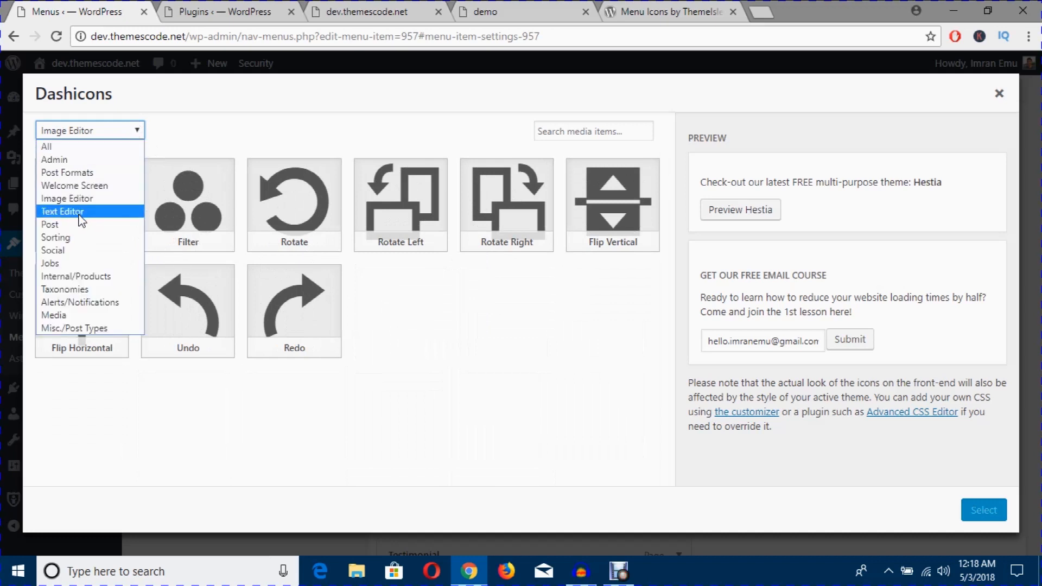
left_click(61, 211)
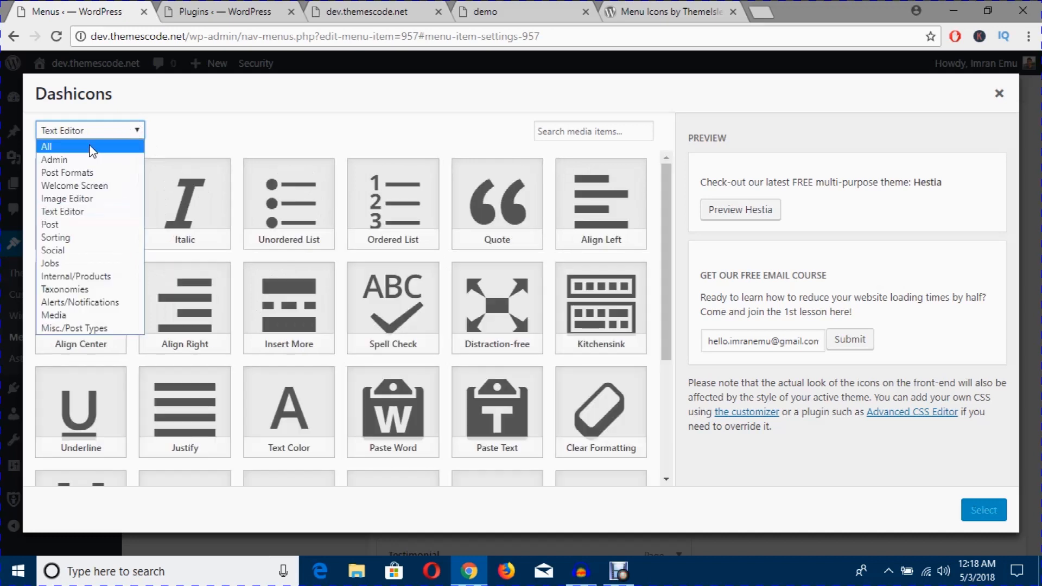
left_click(54, 160)
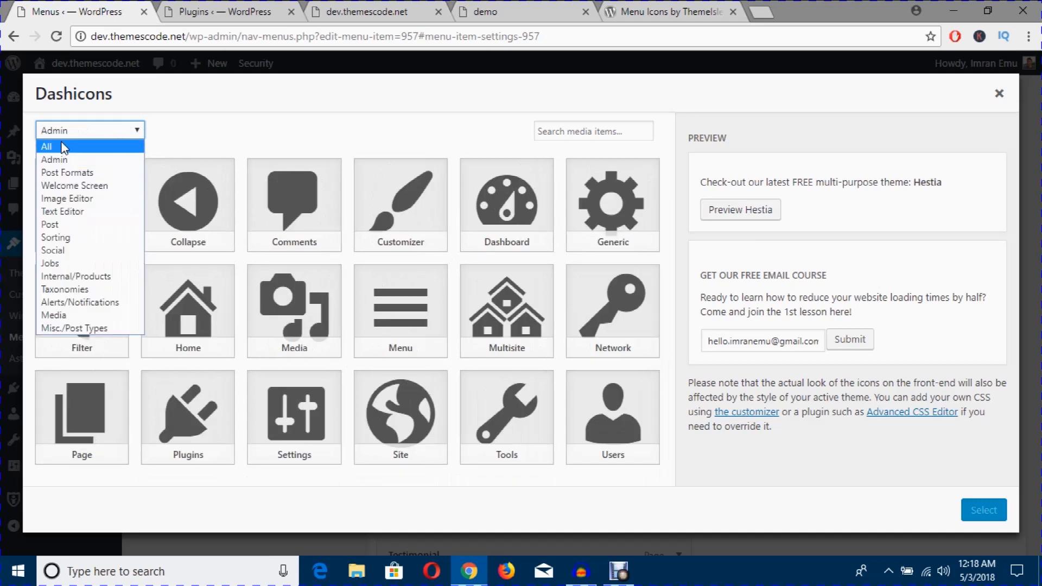
left_click(47, 147)
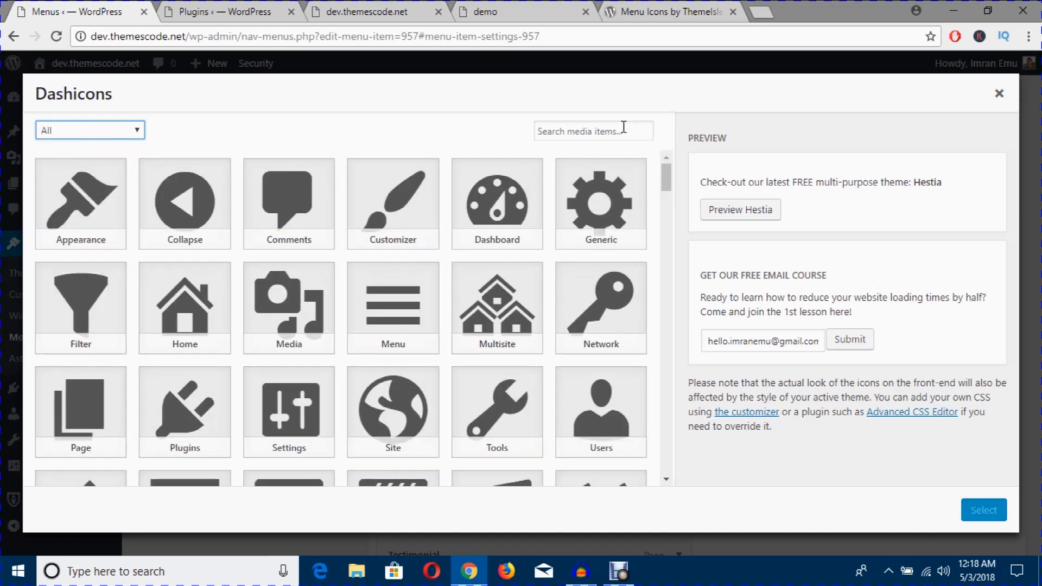
Step: Search Dashicons for 'home', pick the house icon and assign it to the Home item
left_click(593, 131)
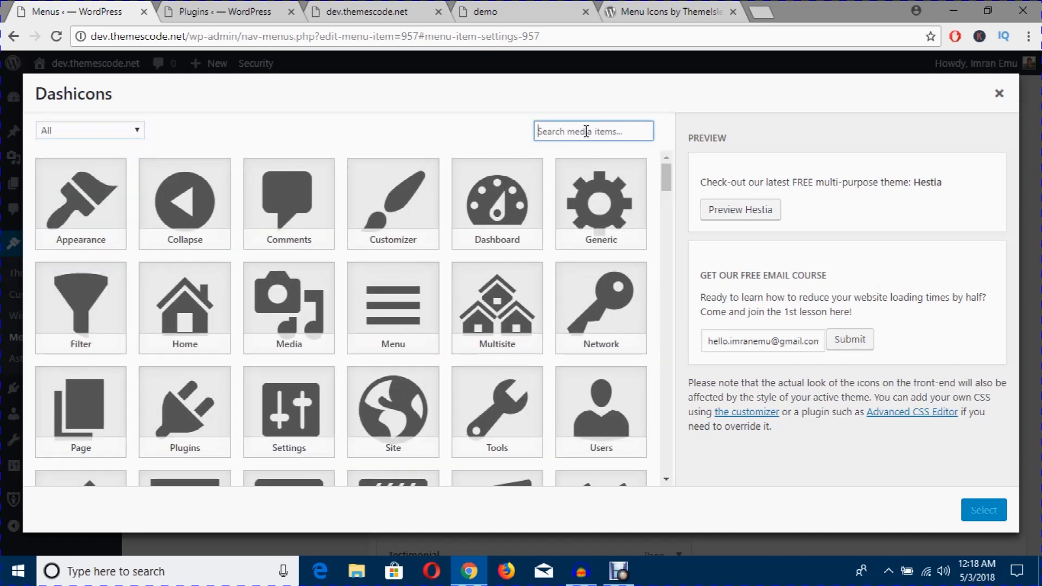
type("h")
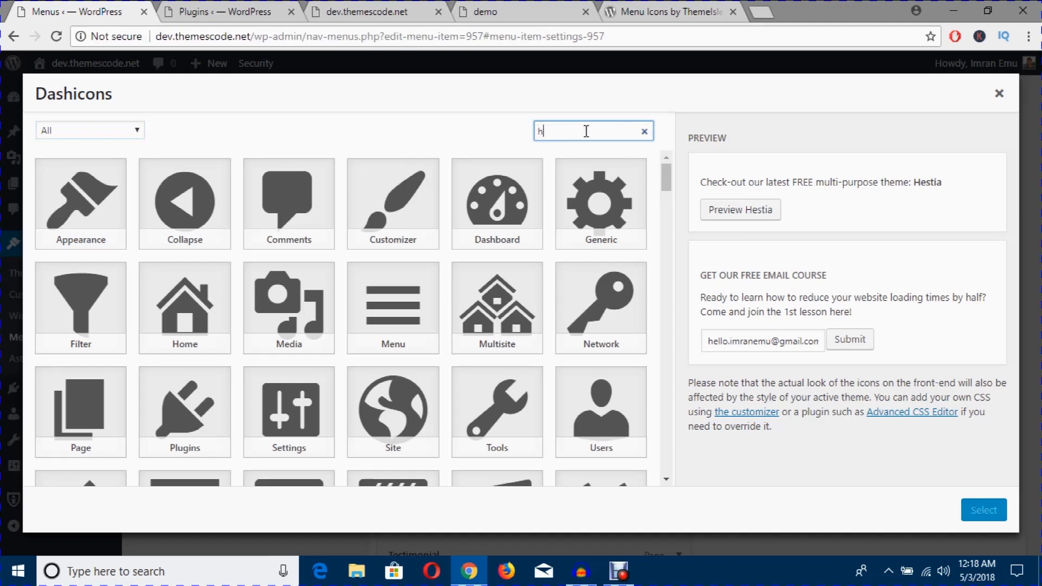
type("ome")
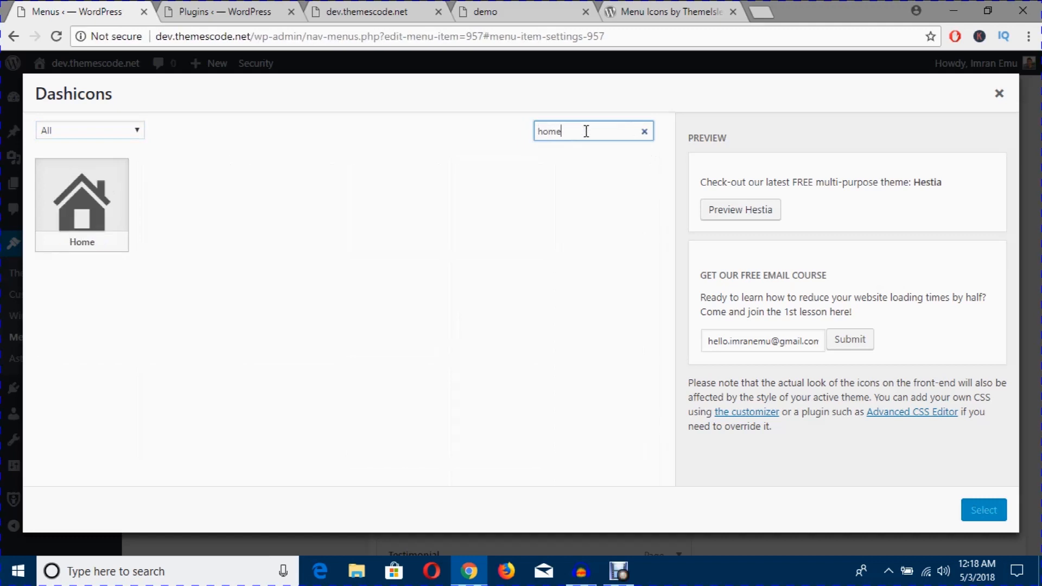
left_click(81, 204)
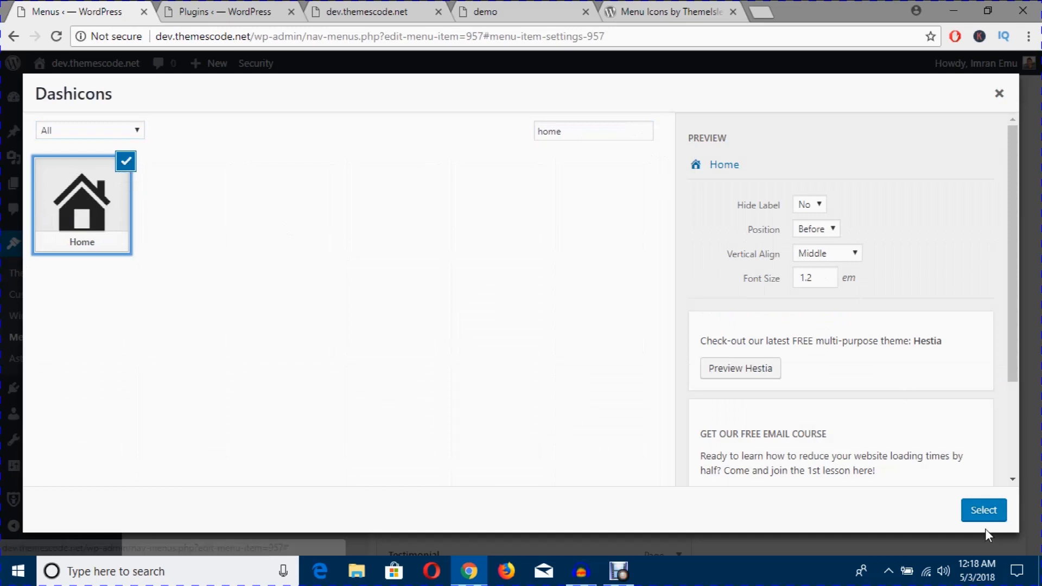
mouse_move(984, 510)
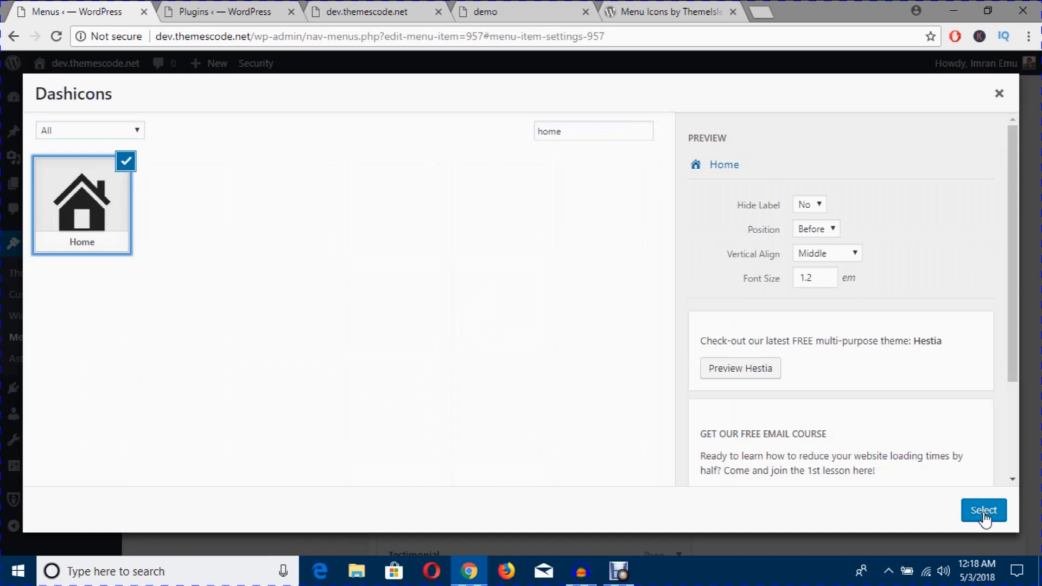
left_click(983, 510)
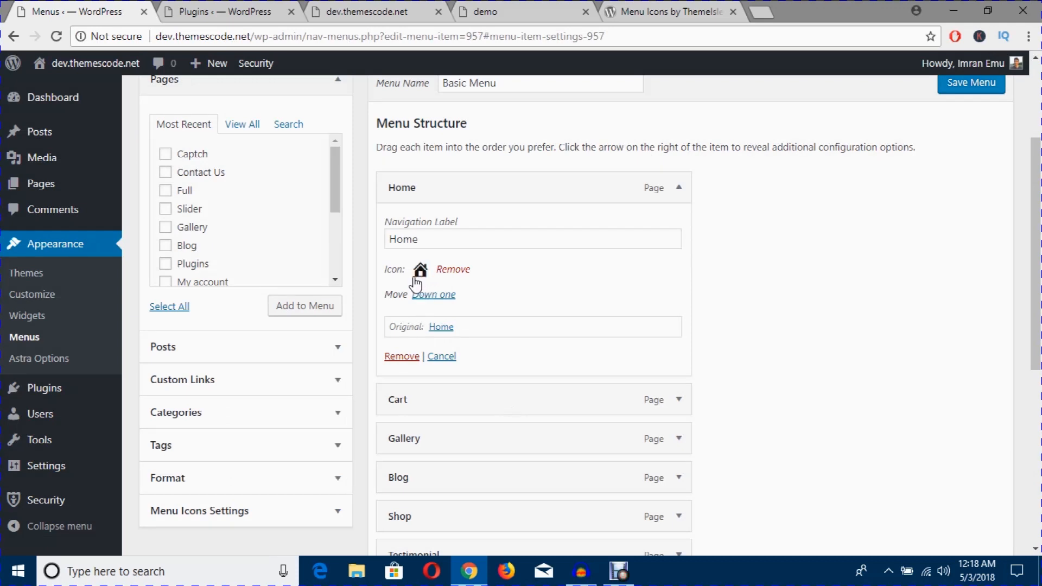
scroll("up", 3)
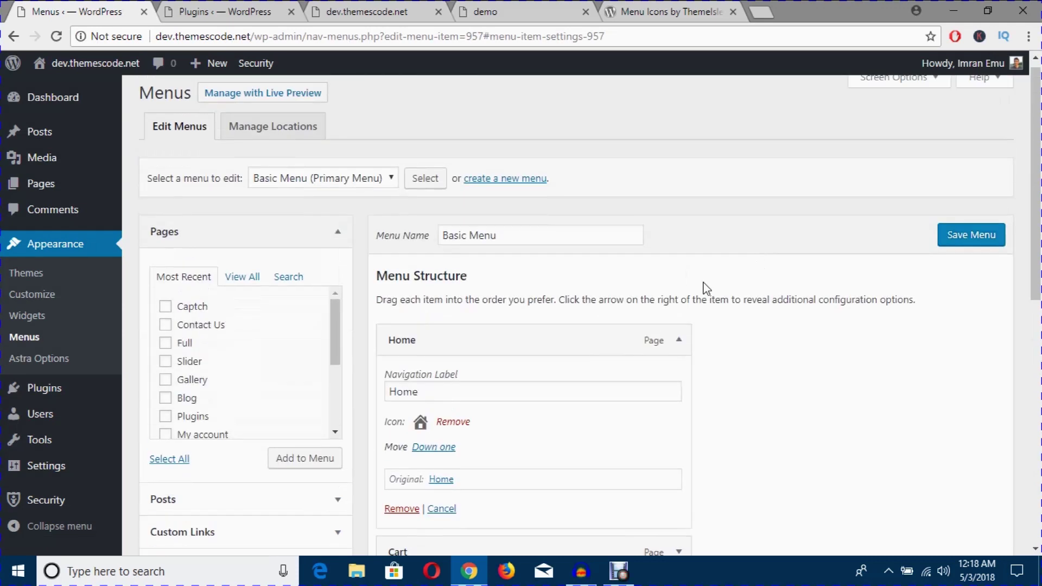
Step: Reload the dev.themescode.net live site so Home shows the house icon
left_click(970, 235)
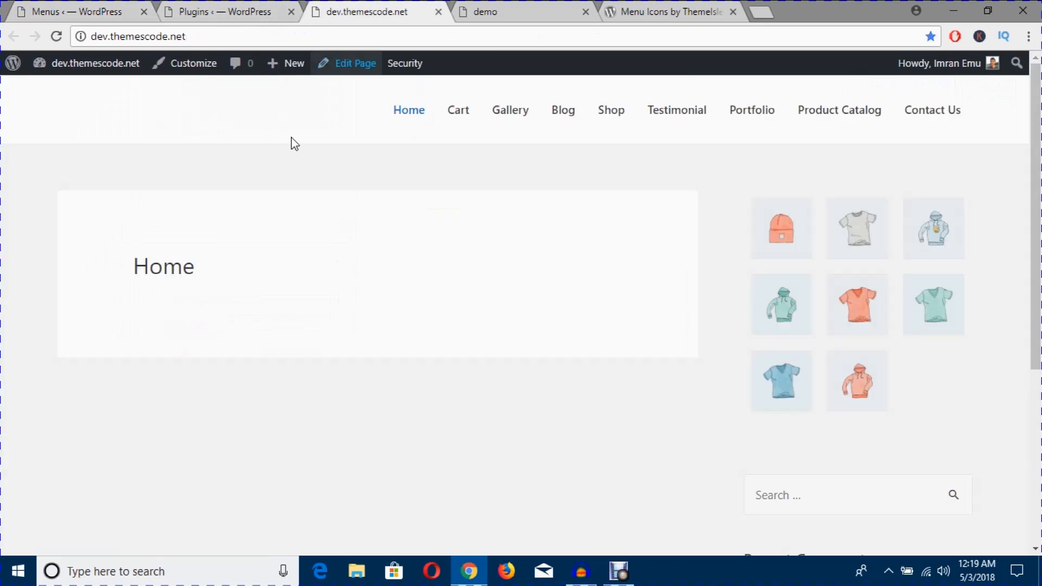
left_click(56, 37)
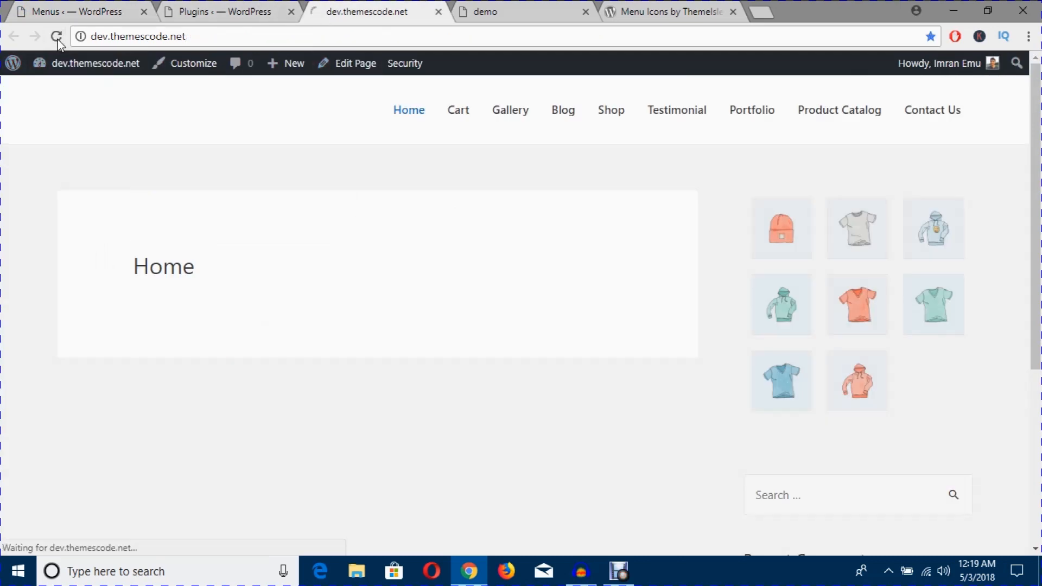
left_click(58, 37)
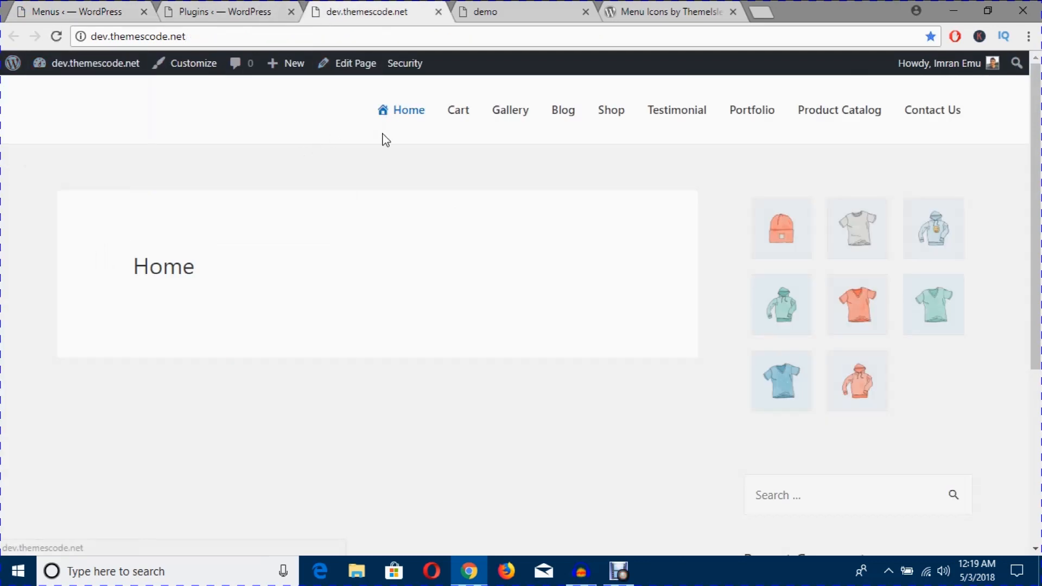
mouse_move(395, 123)
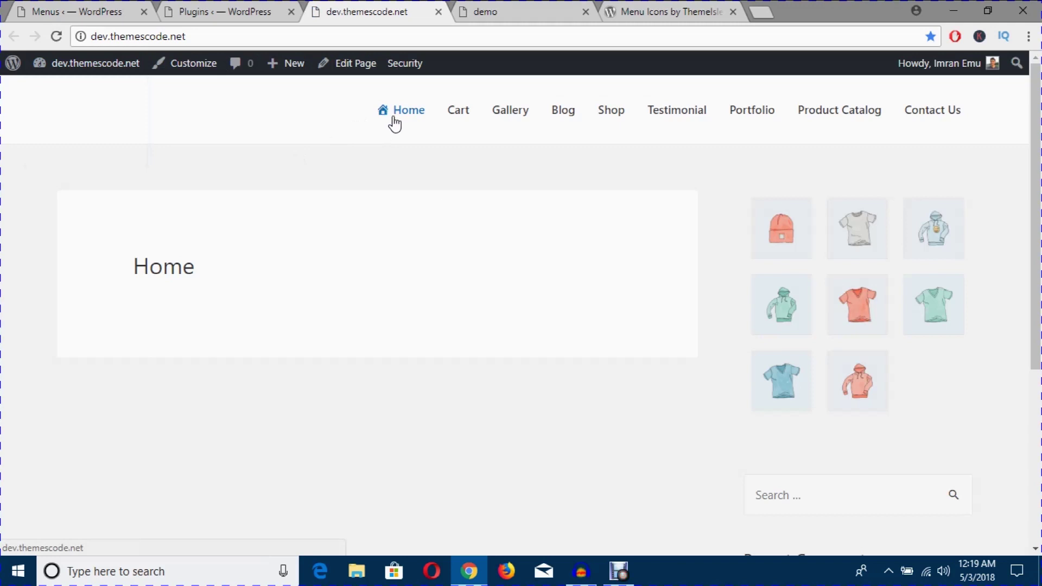
mouse_move(115, 572)
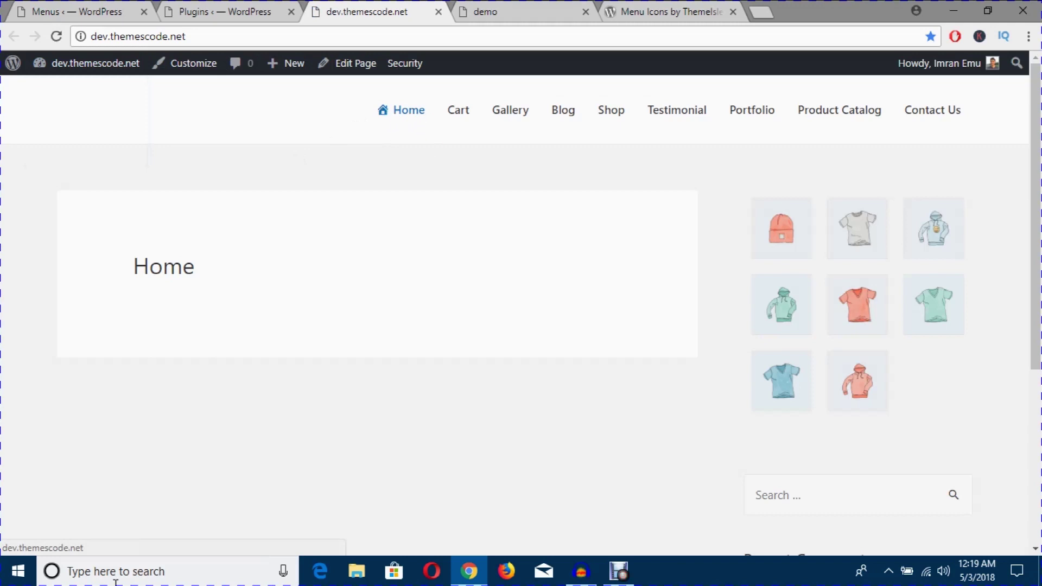
mouse_move(676, 113)
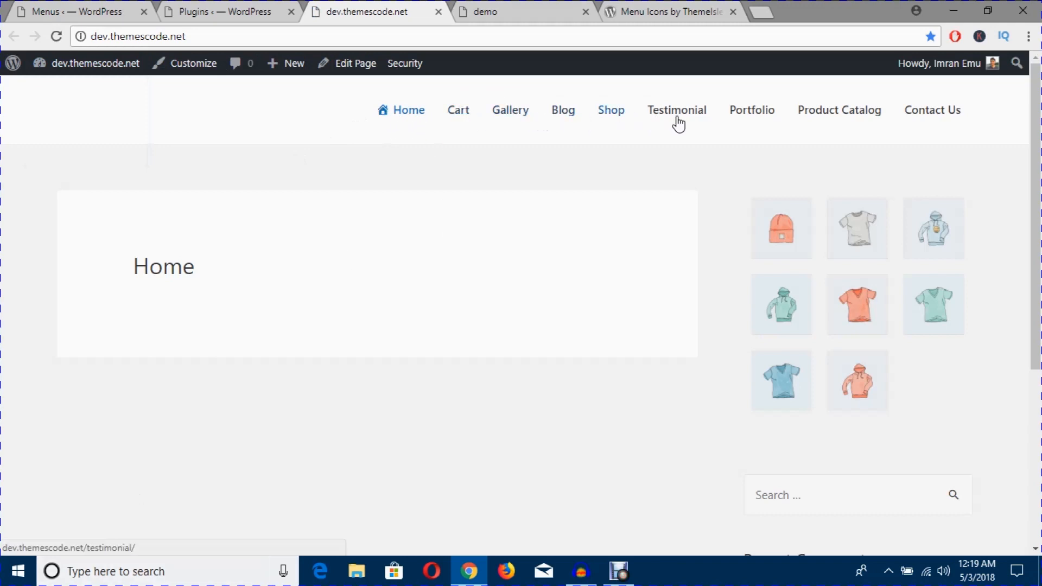
mouse_move(635, 111)
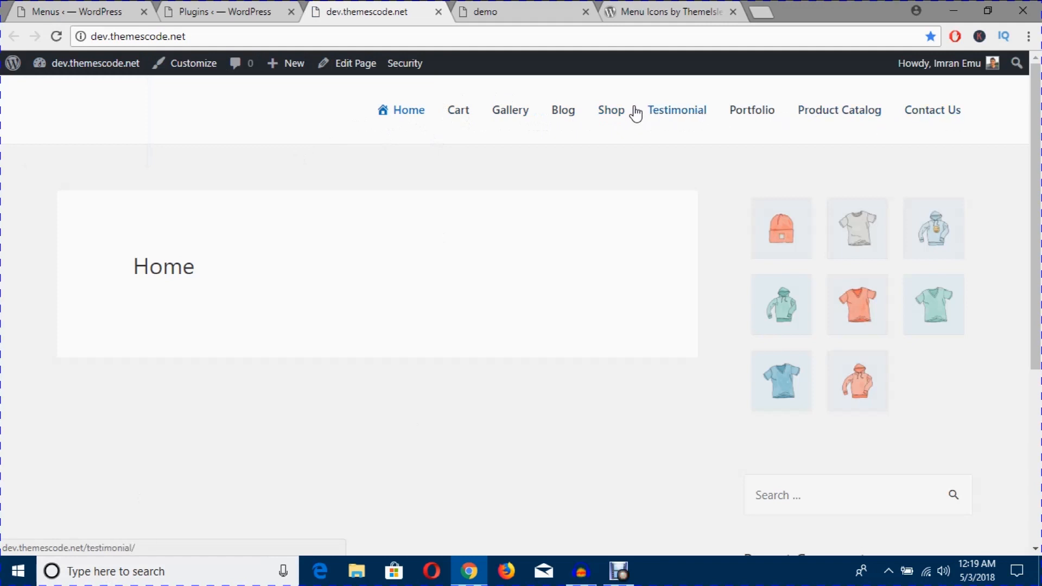
mouse_move(459, 119)
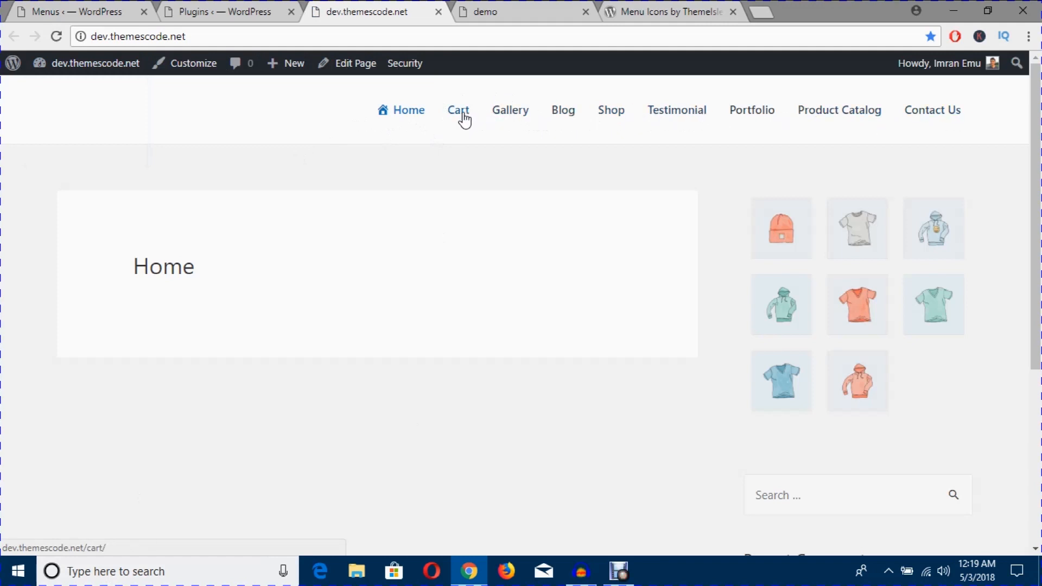
Step: Search Dashicons for 'cart' and assign the shopping cart icon to the Cart item
left_click(73, 10)
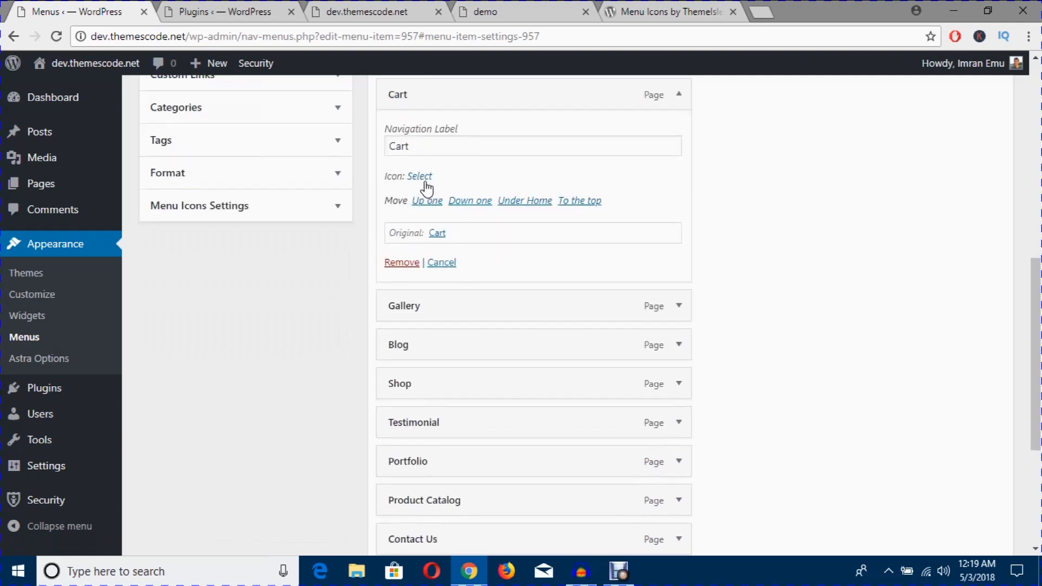
left_click(419, 176)
type("c")
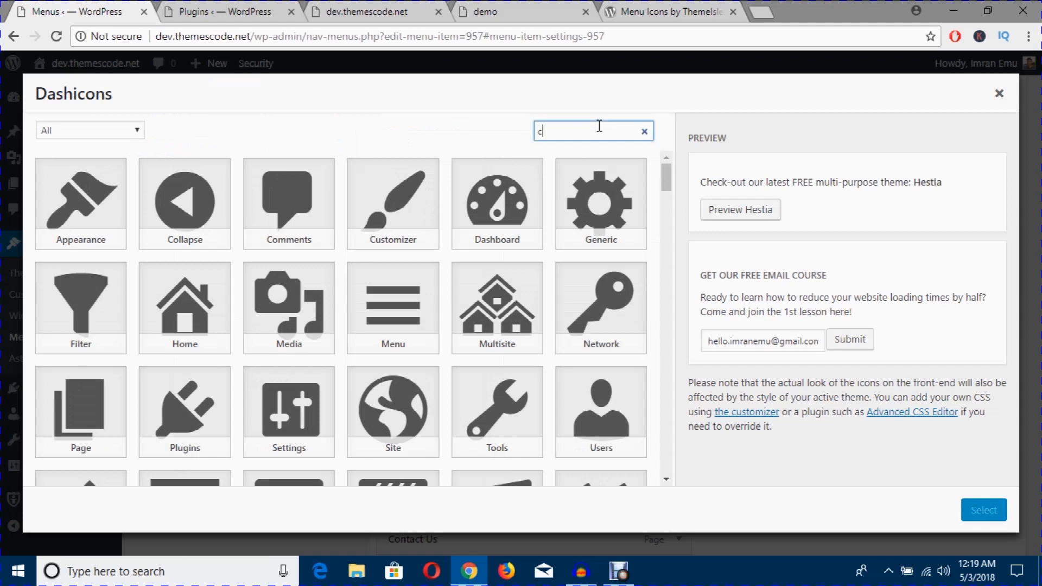
type("art")
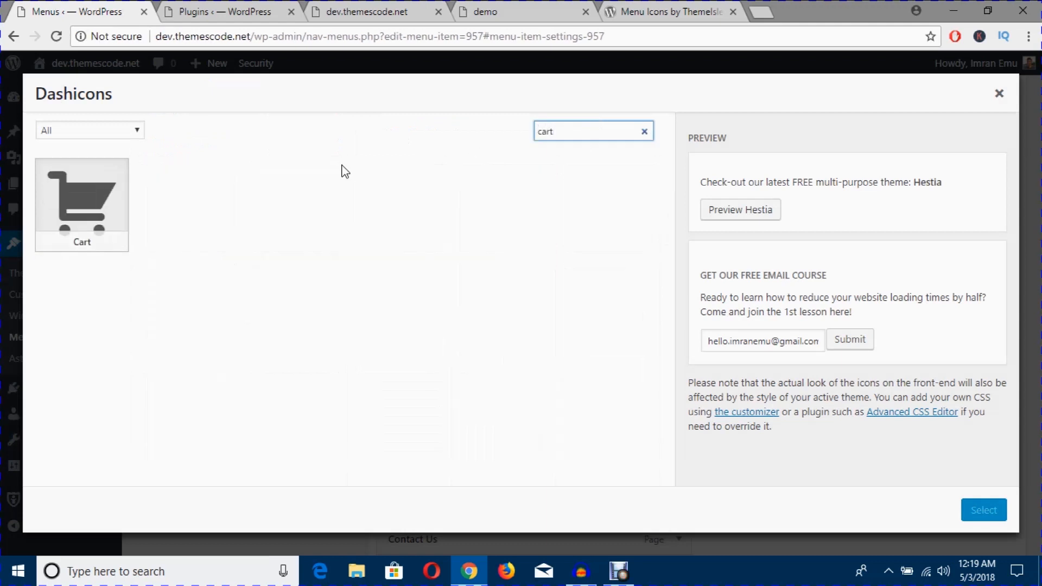
left_click(81, 199)
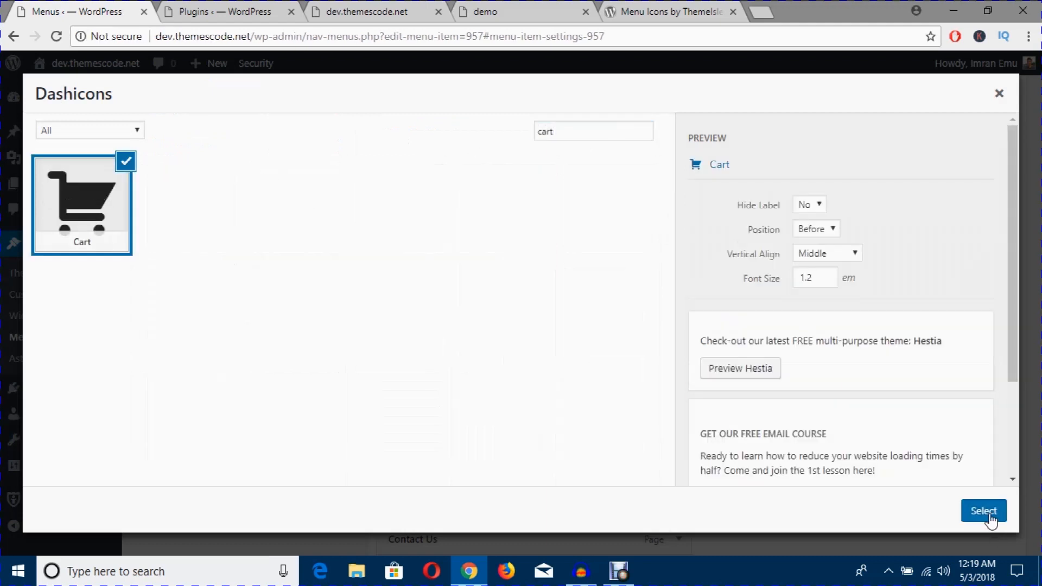
left_click(984, 511)
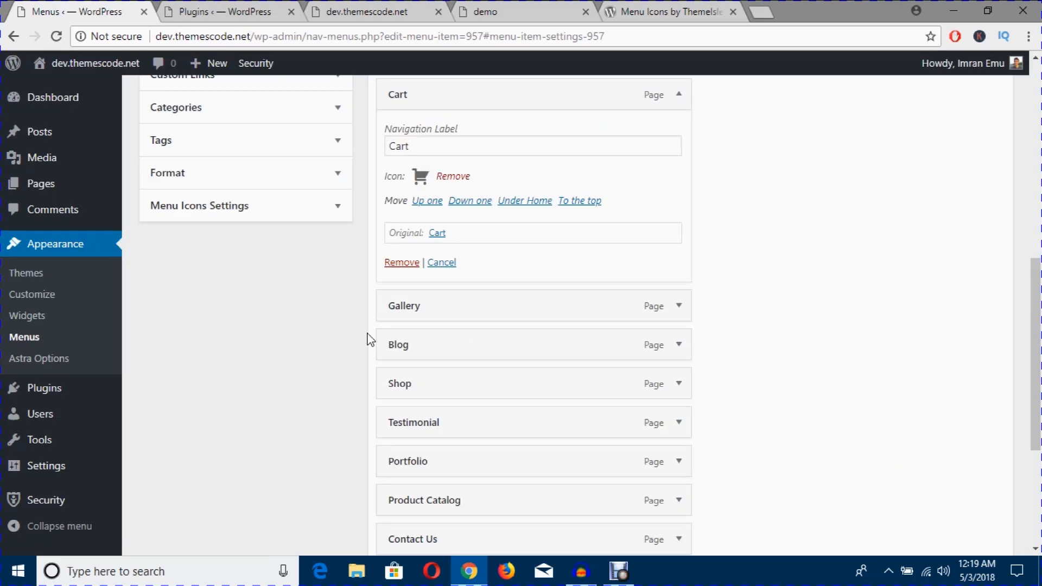
Step: Finish the Gallery item with an image icon found by searching 'im'
scroll("down", 3)
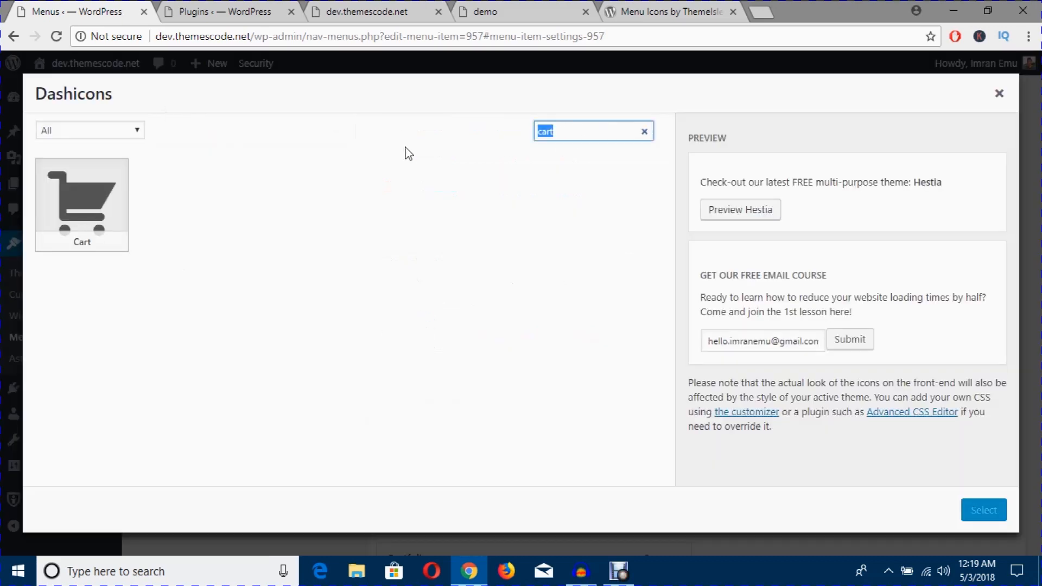
left_click(644, 131)
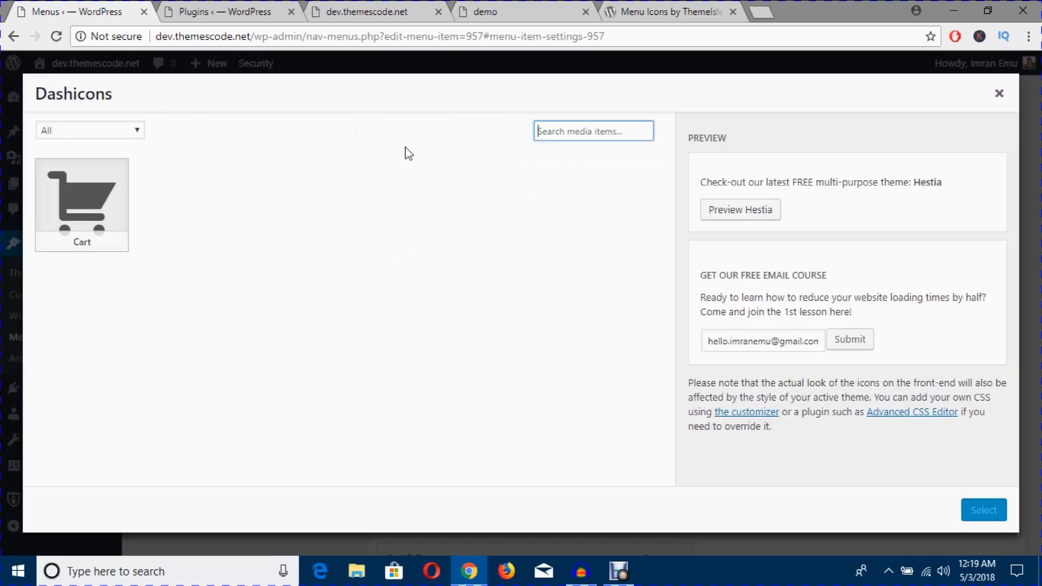
type("im")
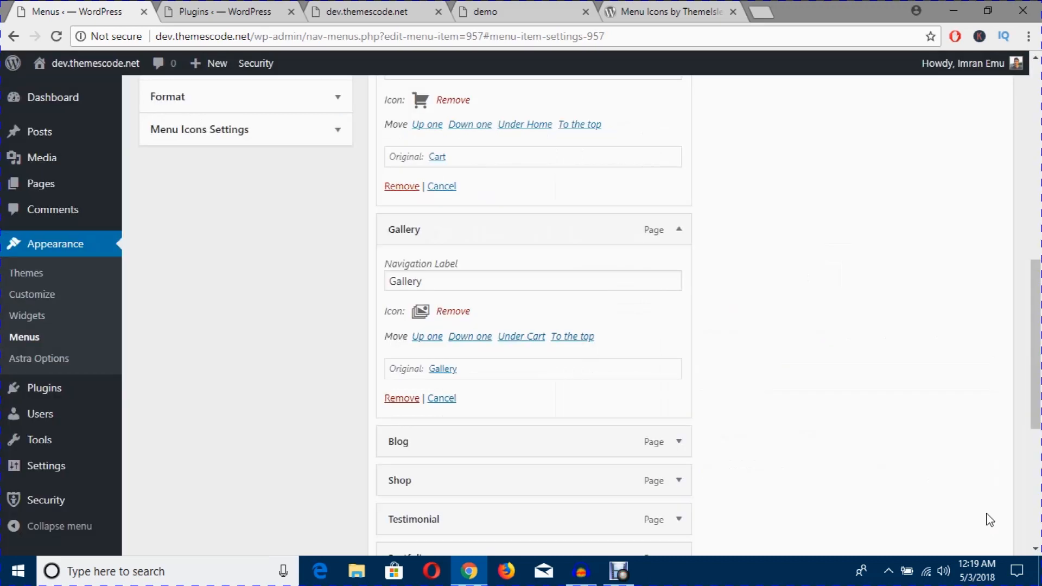
scroll("down", 3)
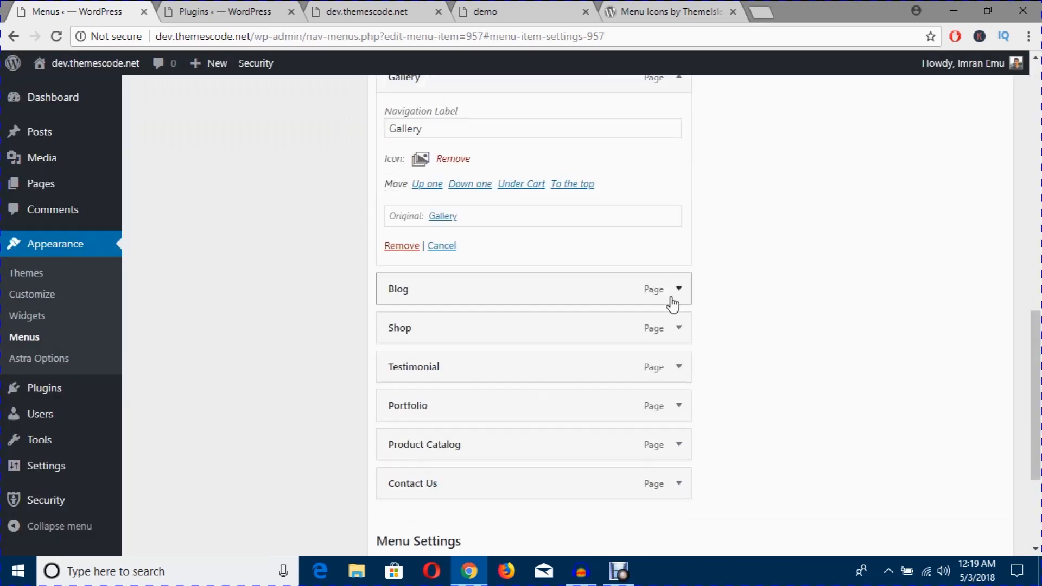
Step: Assign Blog the pencil Write Blog Dashicon found by searching 'wr'
left_click(678, 288)
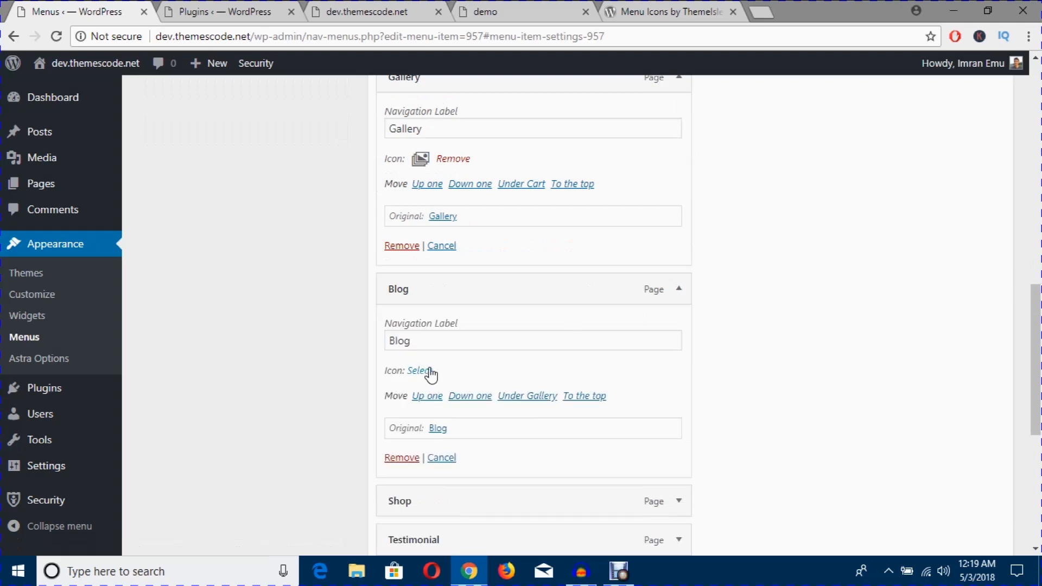
left_click(417, 371)
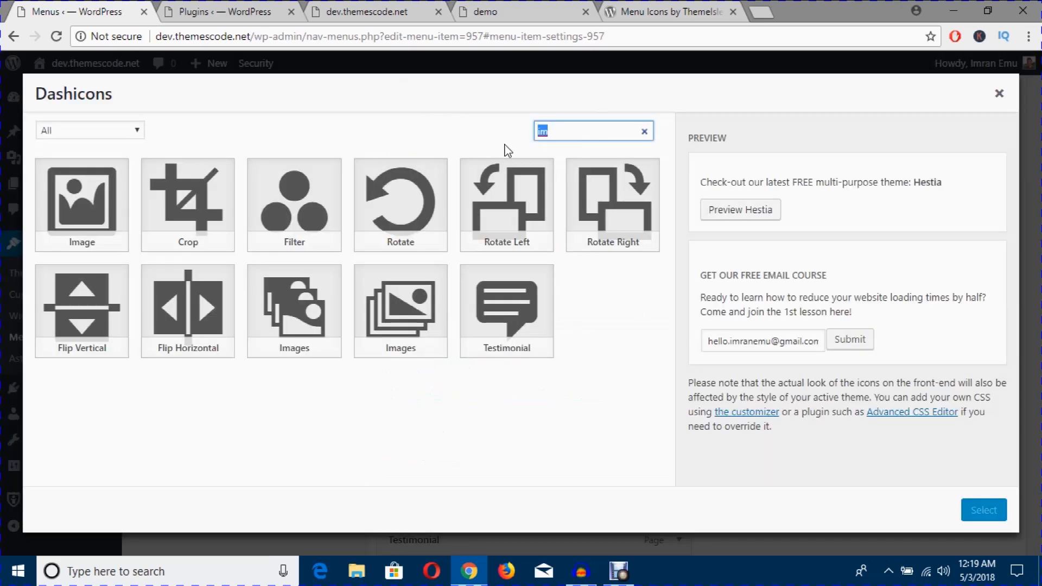
type("wr")
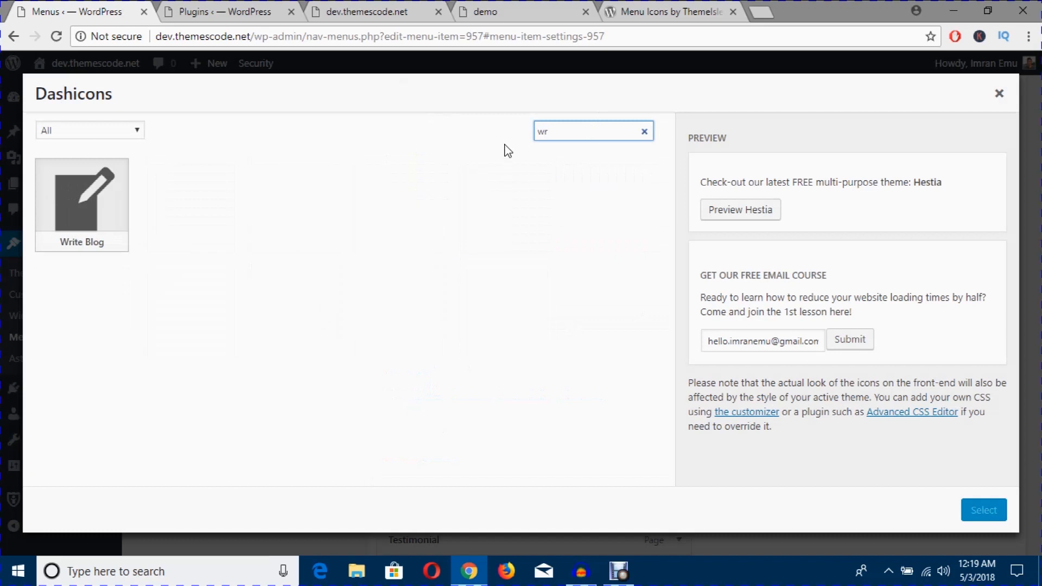
left_click(82, 196)
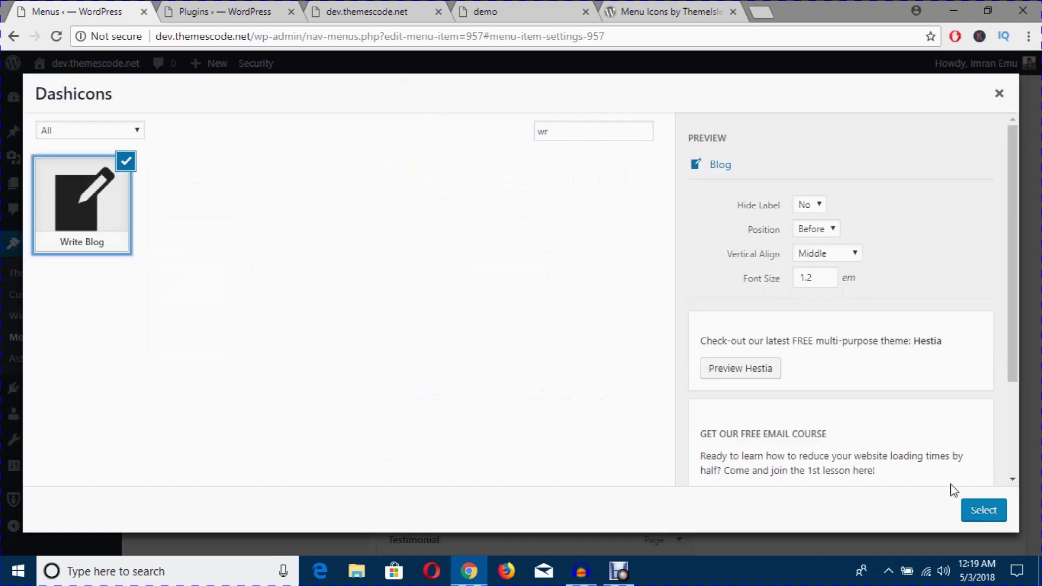
left_click(983, 510)
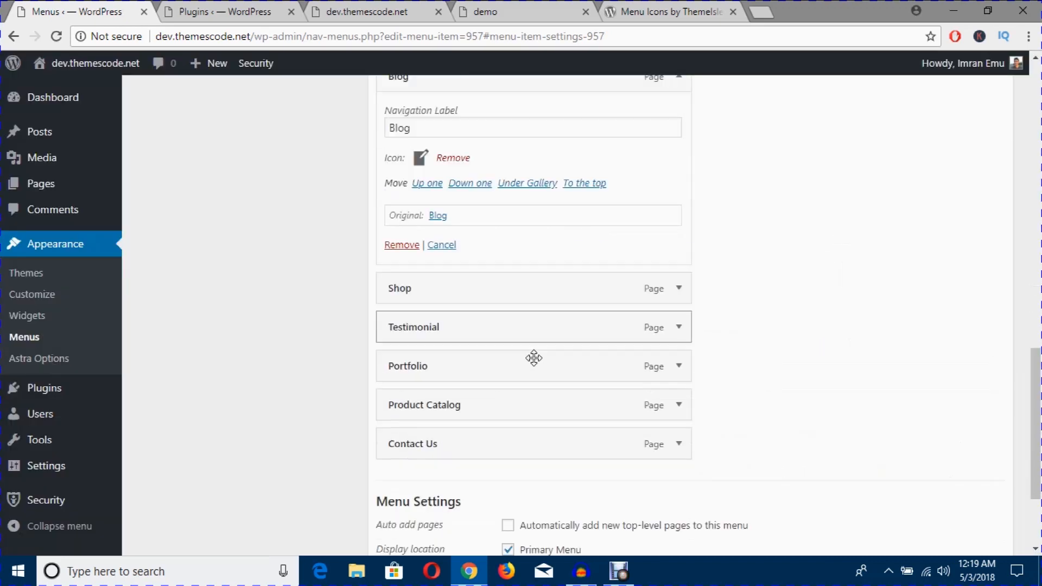
Step: Remove Shop and Testimonial and assign Portfolio the Image Dashicon found by searching 'im'
left_click(532, 288)
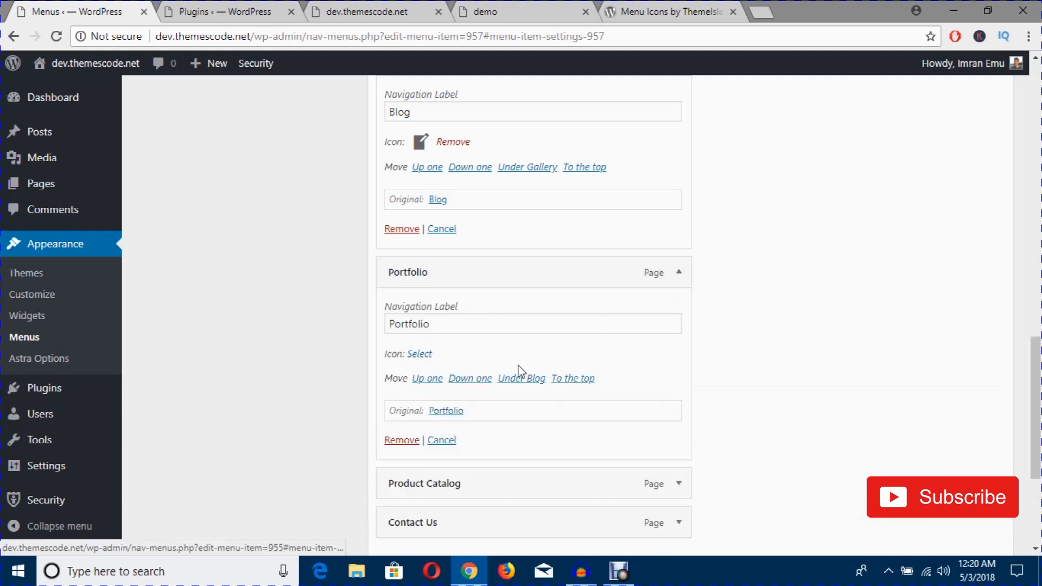
mouse_move(428, 369)
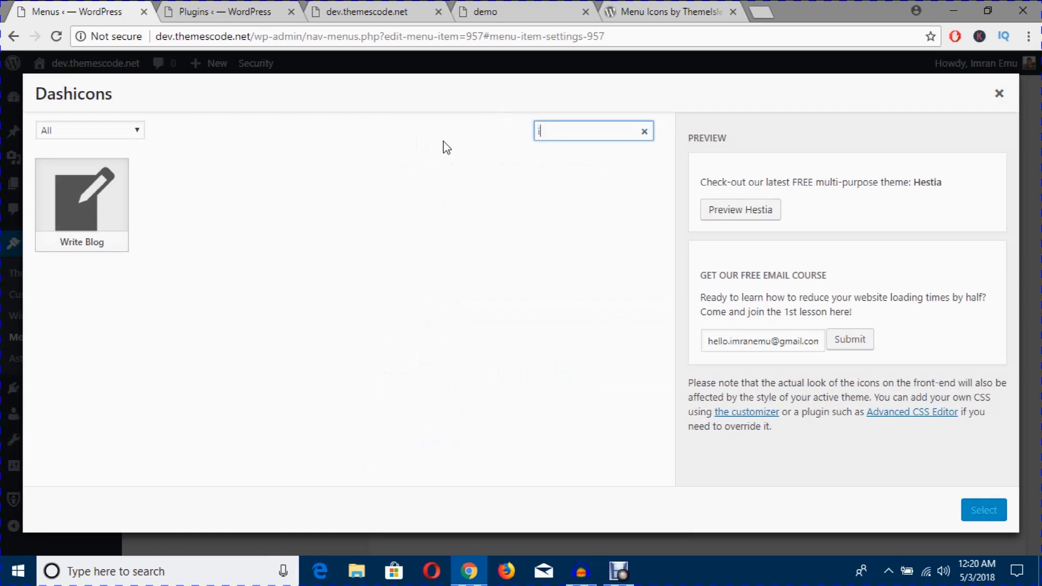
type("m")
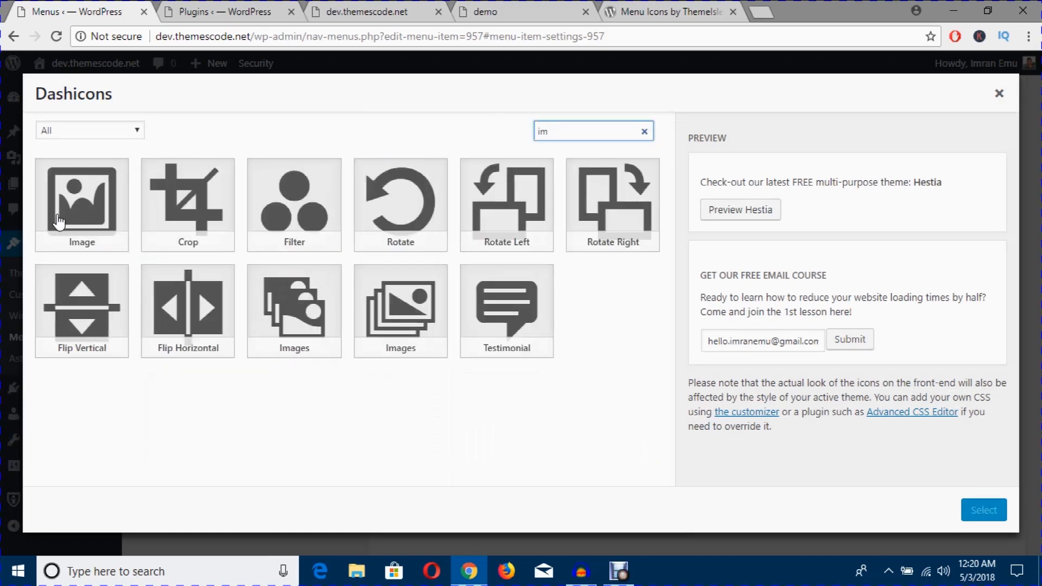
left_click(82, 204)
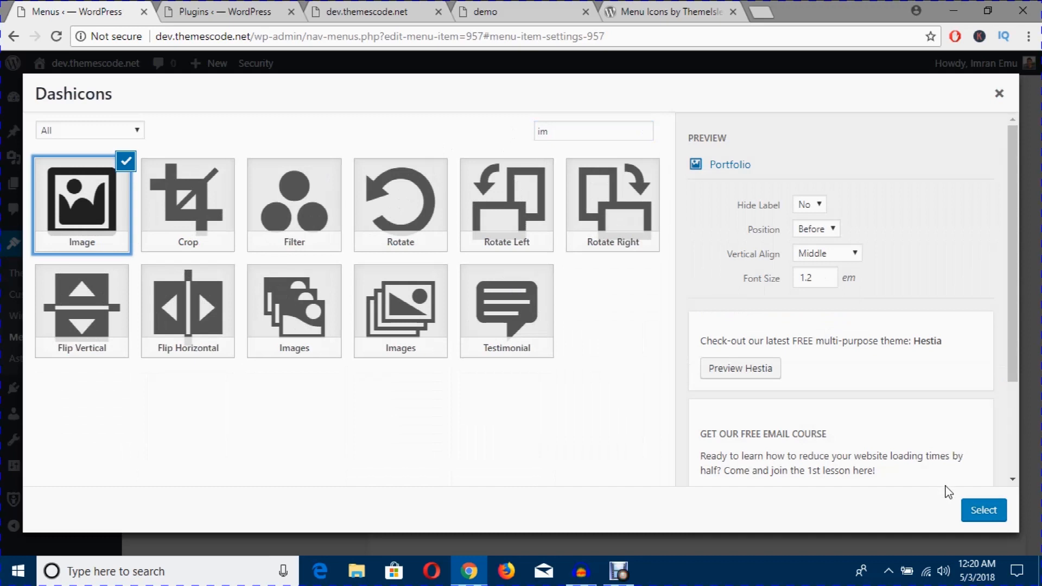
left_click(984, 511)
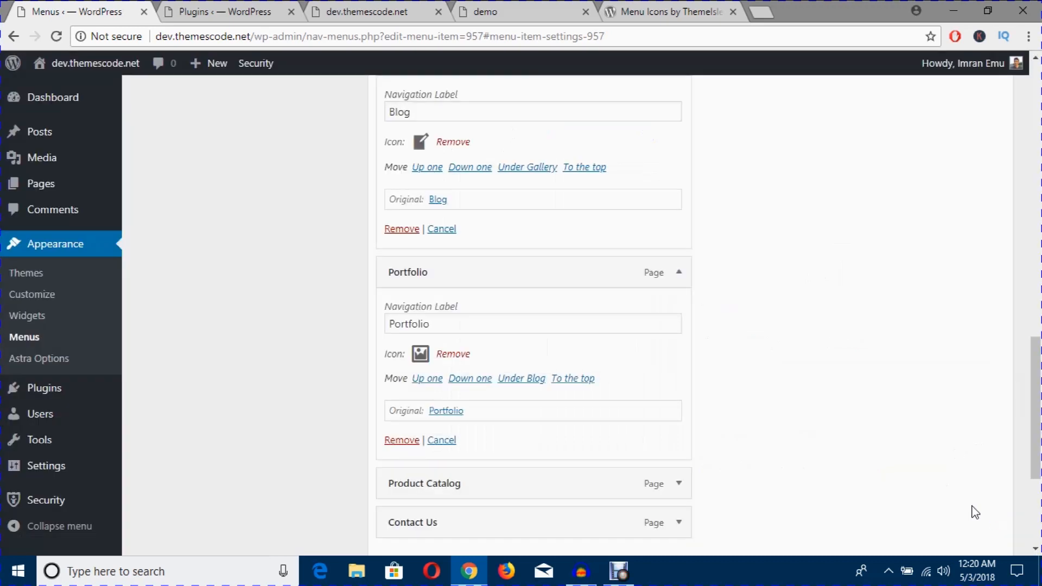
Step: Assign Product Catalog the shopping-bag Products Dashicon found by searching 'pr'
scroll("down", 3)
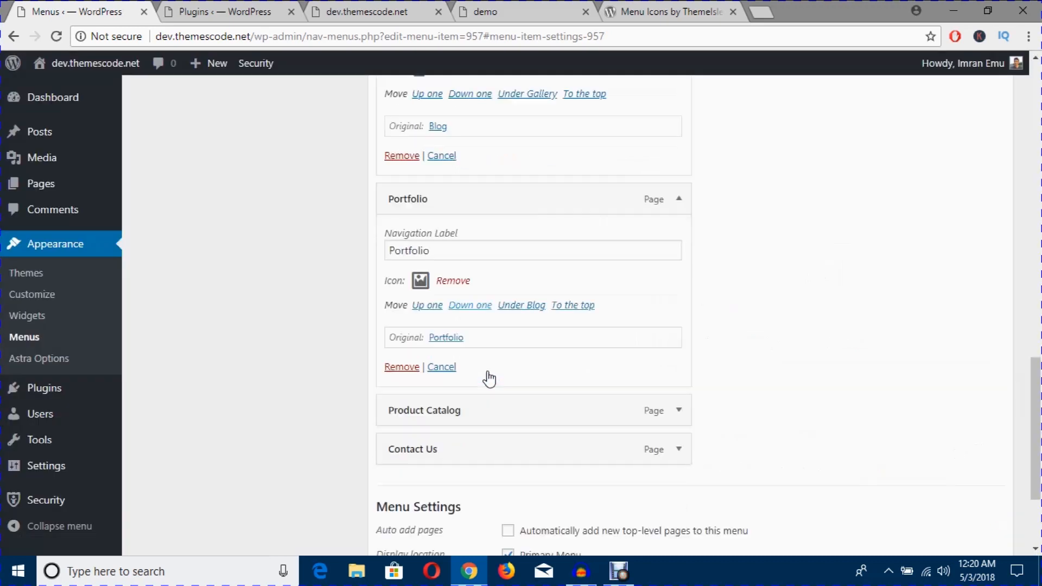
scroll("down", 3)
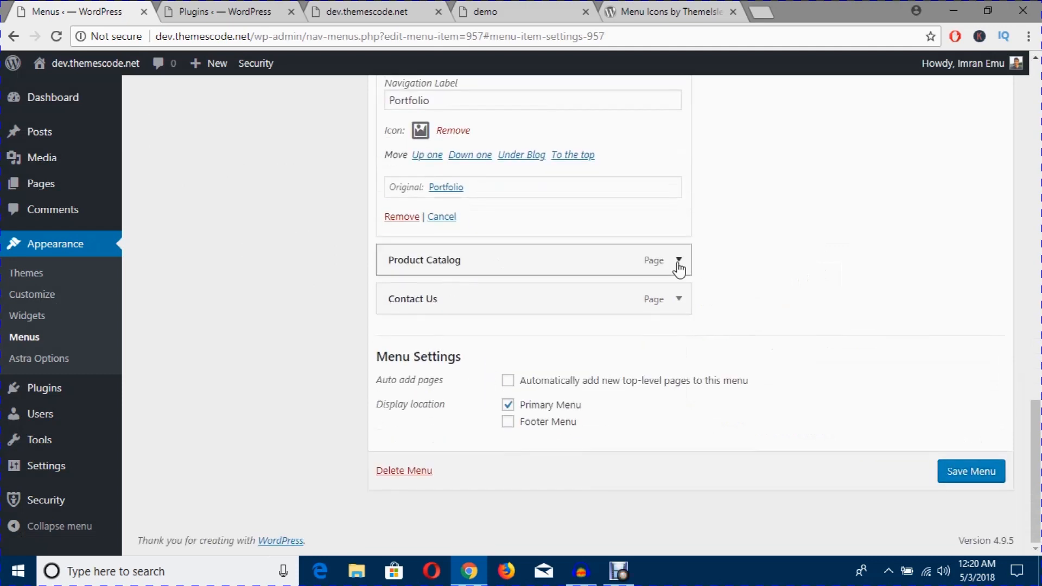
left_click(679, 260)
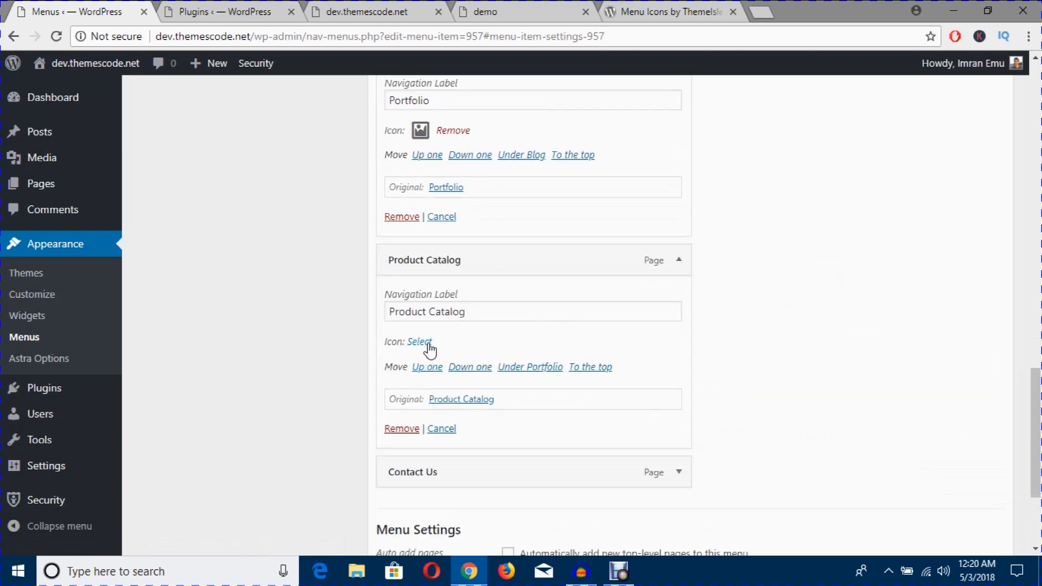
left_click(419, 342)
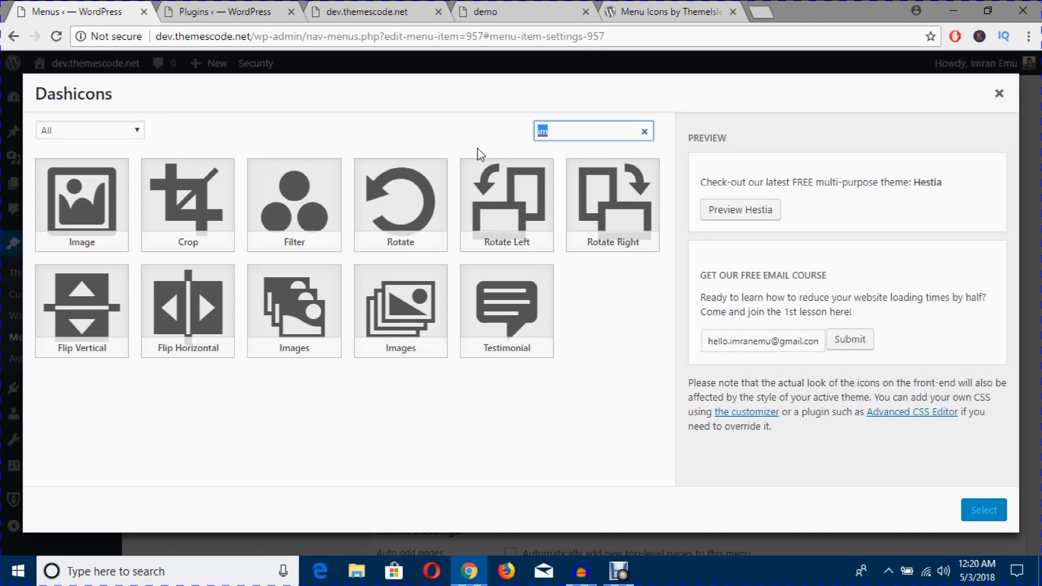
type("pr")
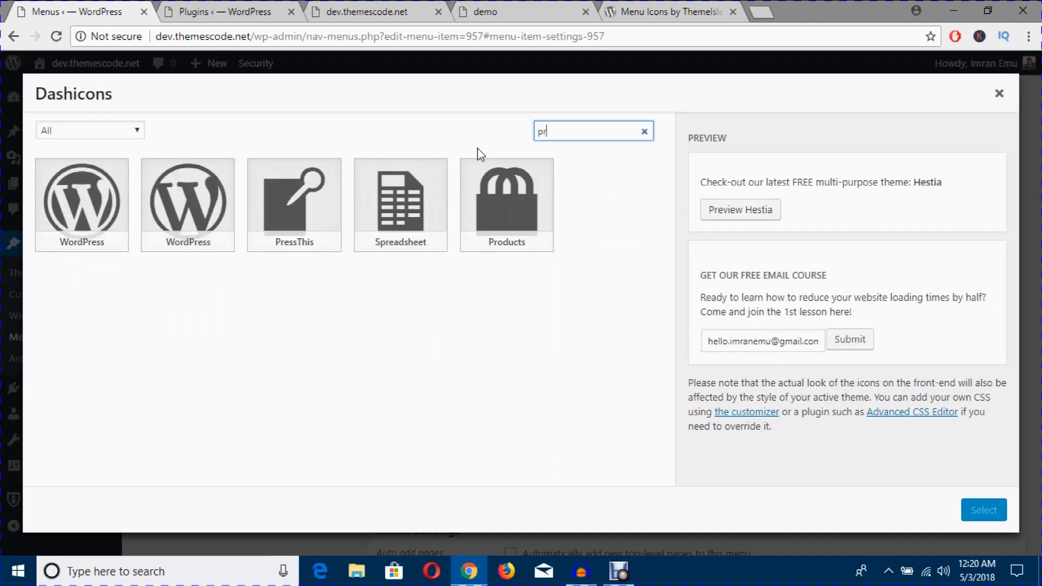
left_click(507, 203)
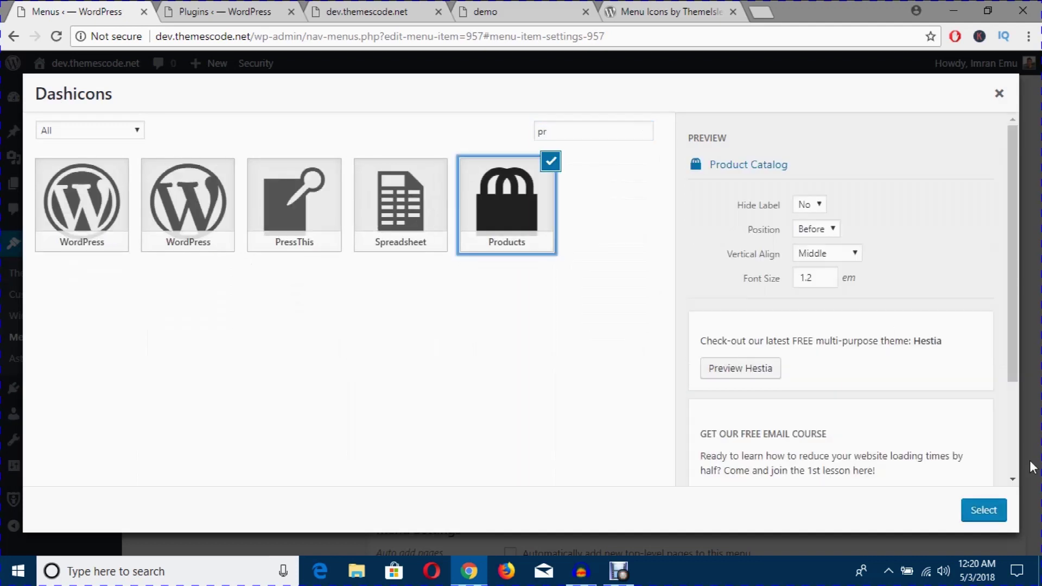
left_click(983, 510)
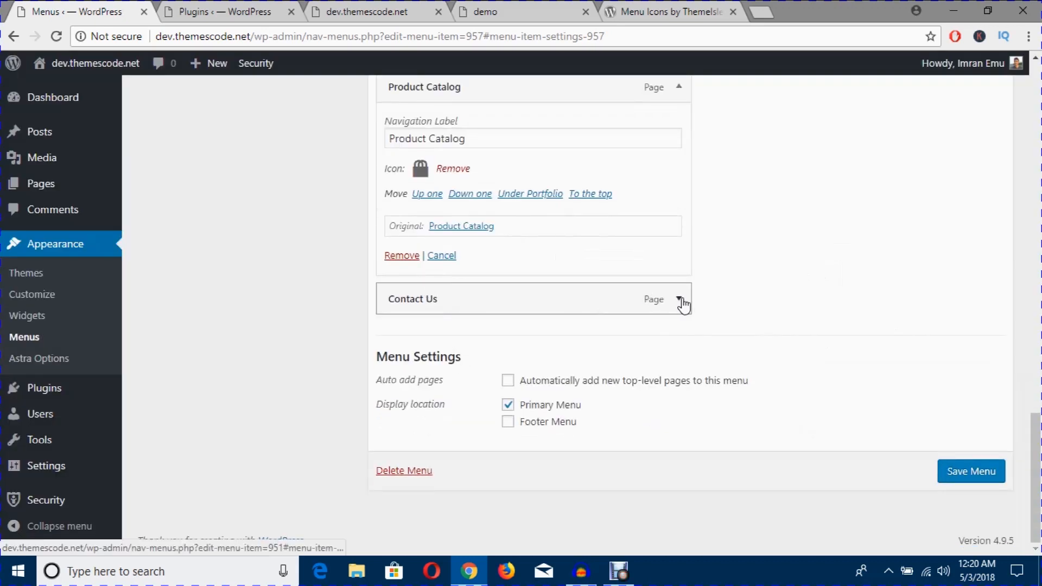
Step: Assign Contact Us the envelope Email Dashicon found by searching 'em'
left_click(420, 169)
type("e")
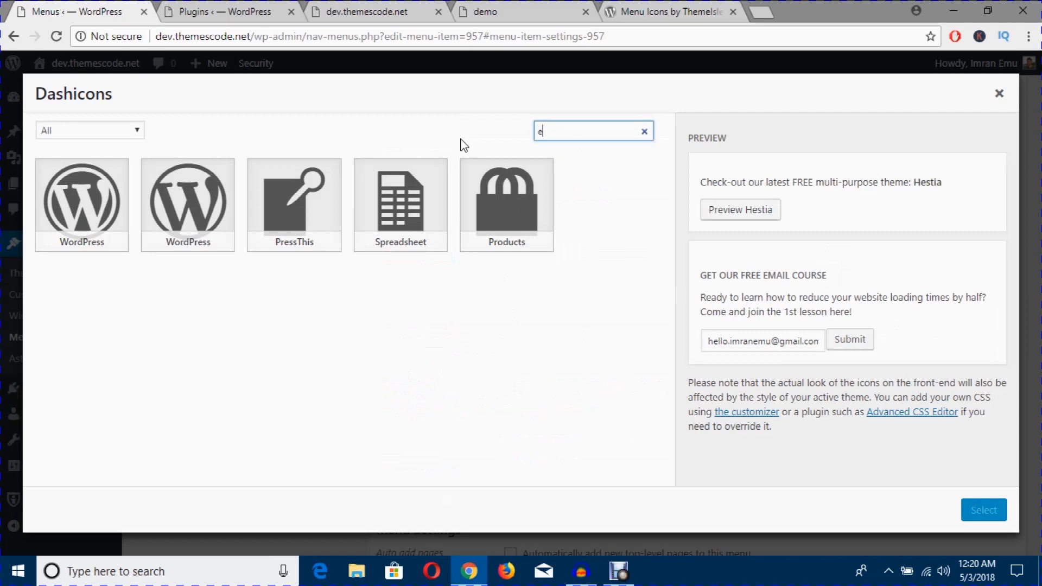
type("m")
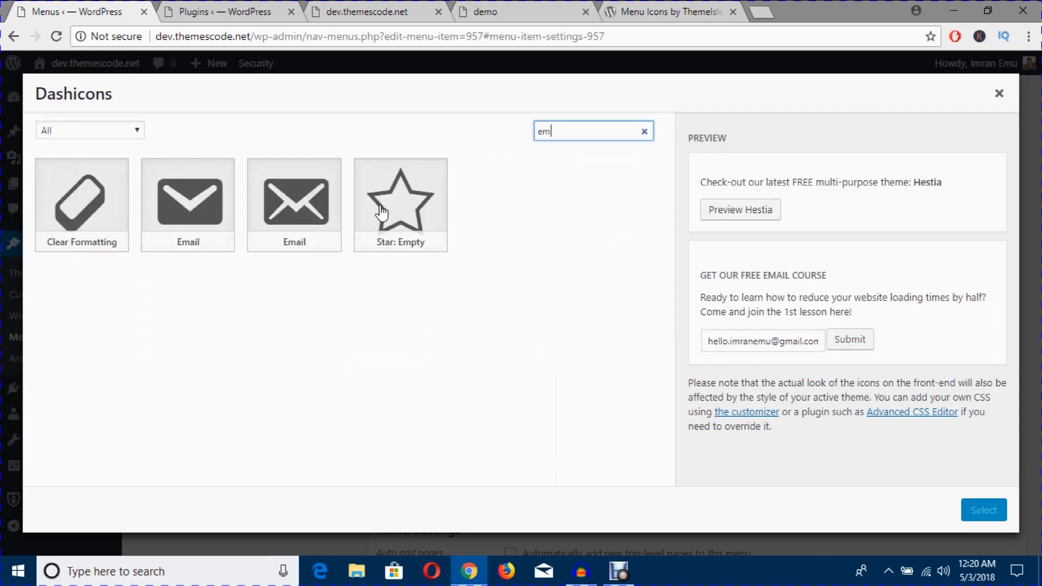
left_click(984, 511)
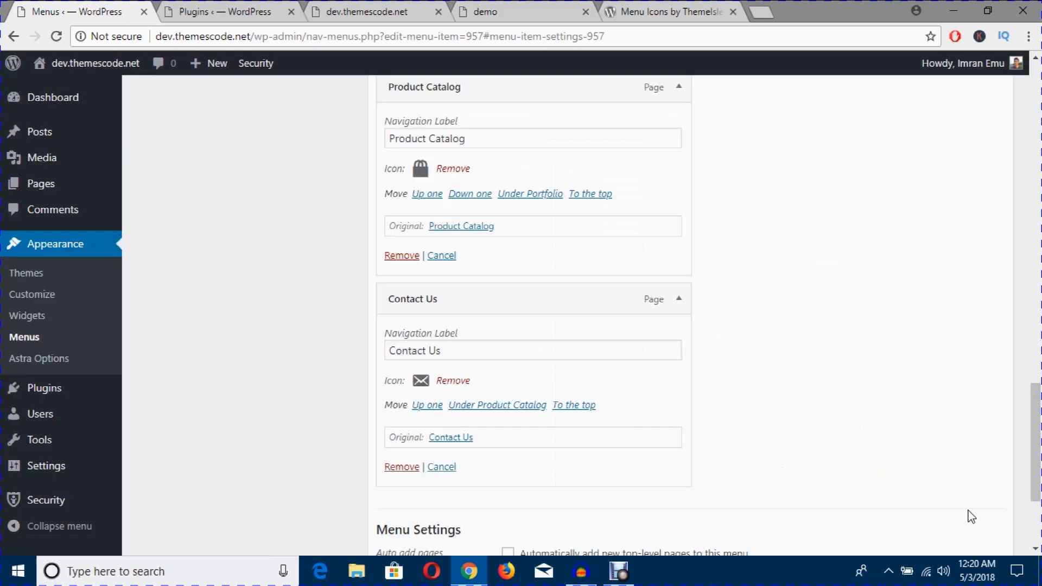
Step: Save the Basic Menu so all newly assigned icons are stored
scroll("down", 3)
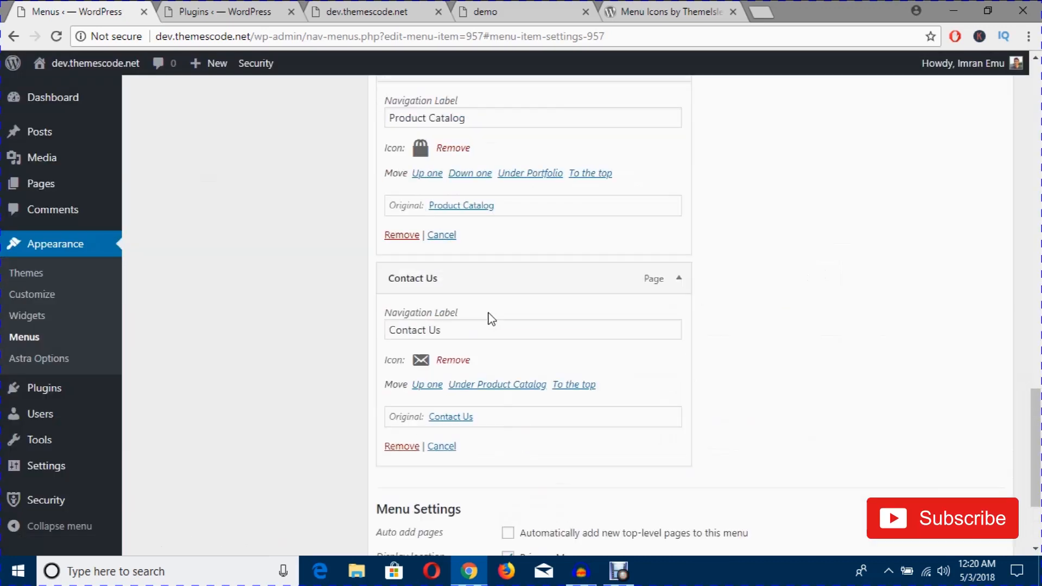
scroll("up", 3)
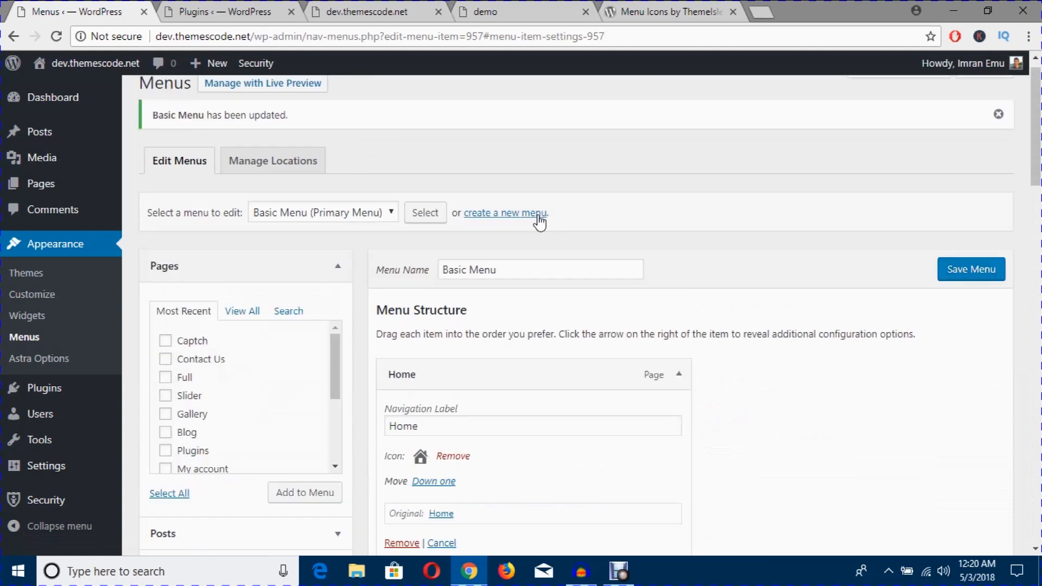
left_click(970, 269)
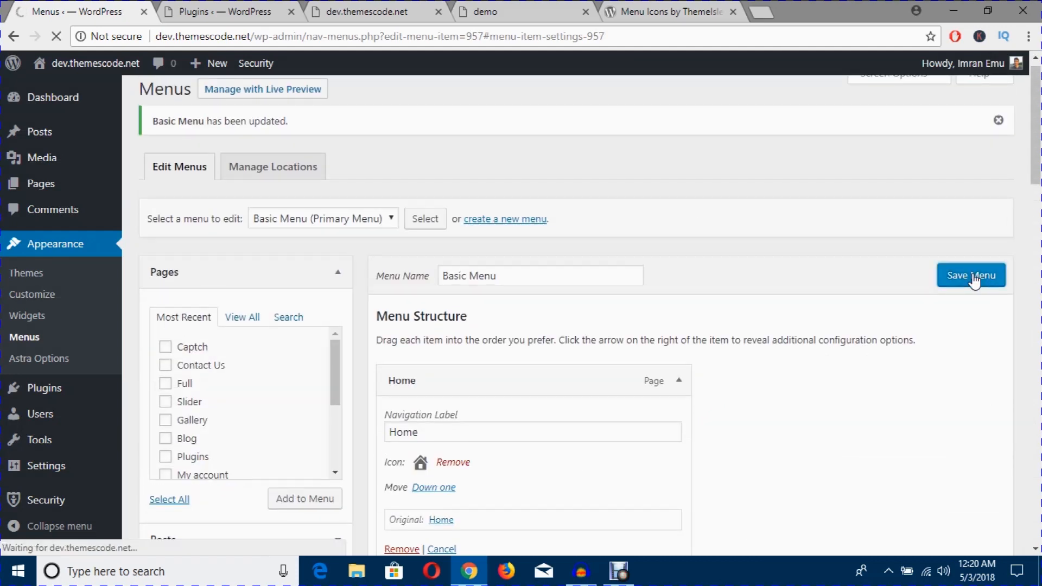
left_click(970, 275)
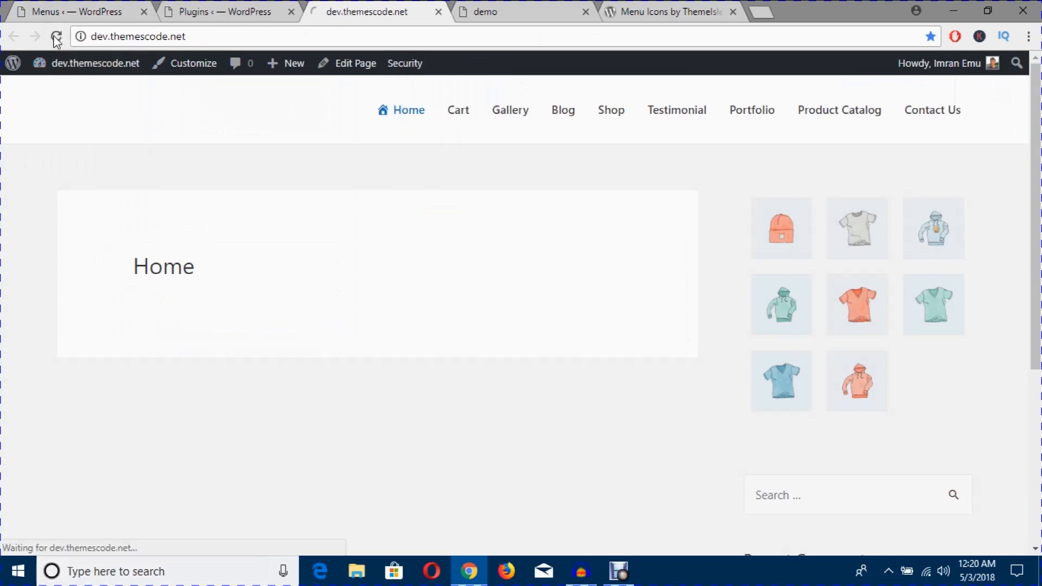
Step: Reload dev.themescode.net to see icons beside every menu entry from Home to Contact Us
left_click(96, 63)
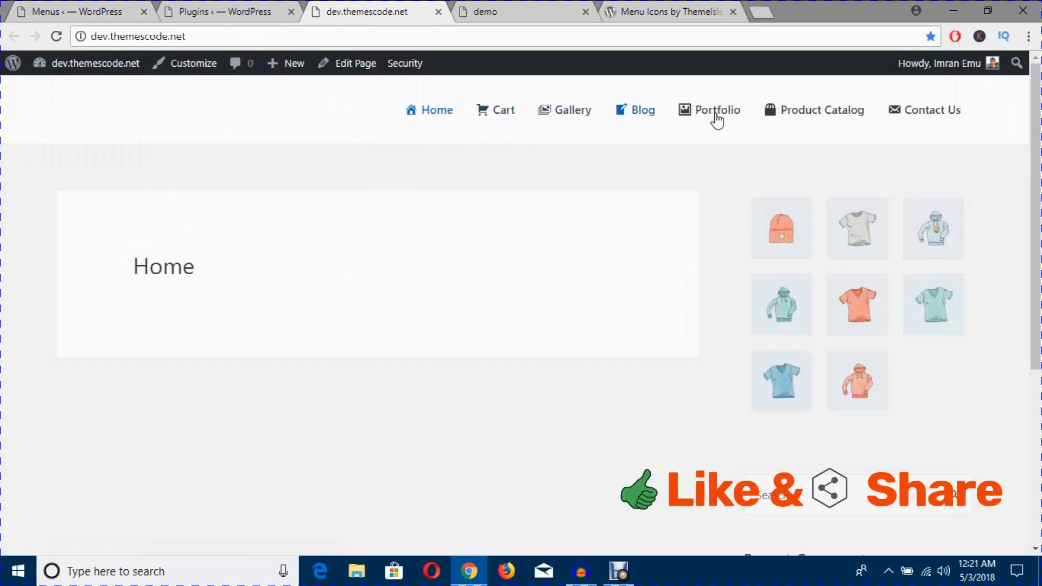
mouse_move(661, 113)
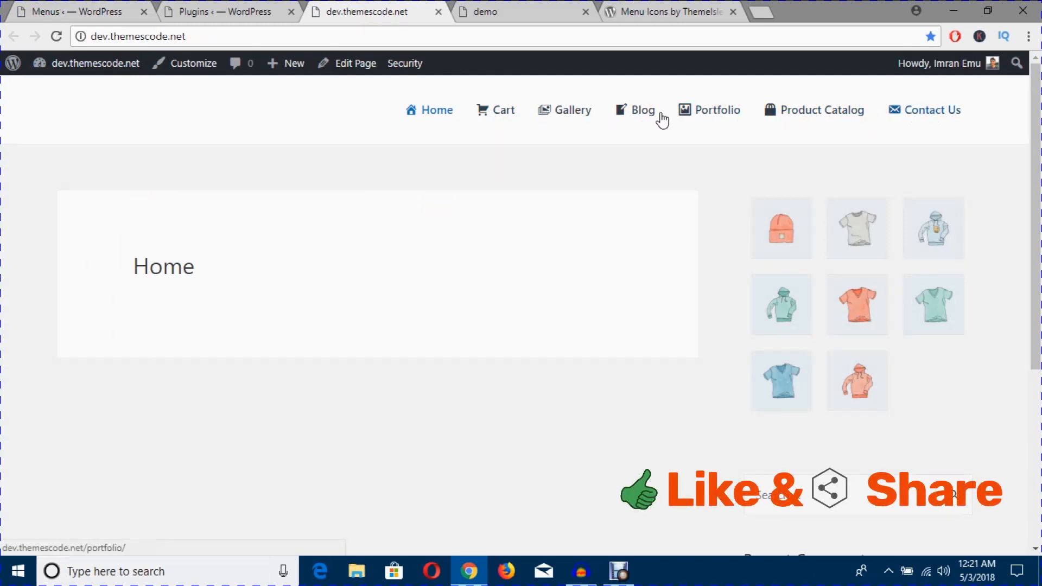
mouse_move(611, 124)
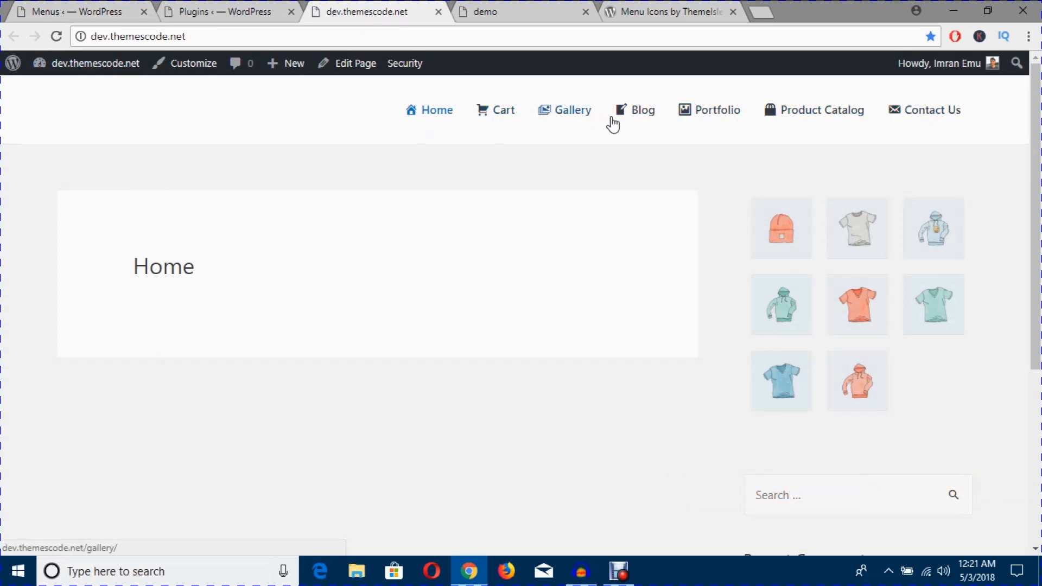
mouse_move(924, 123)
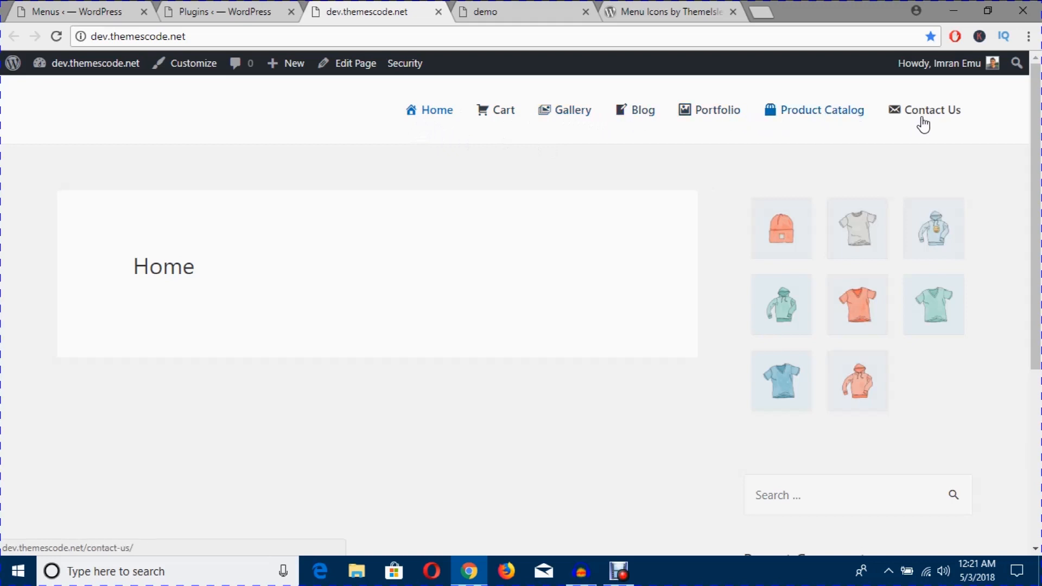
mouse_move(426, 132)
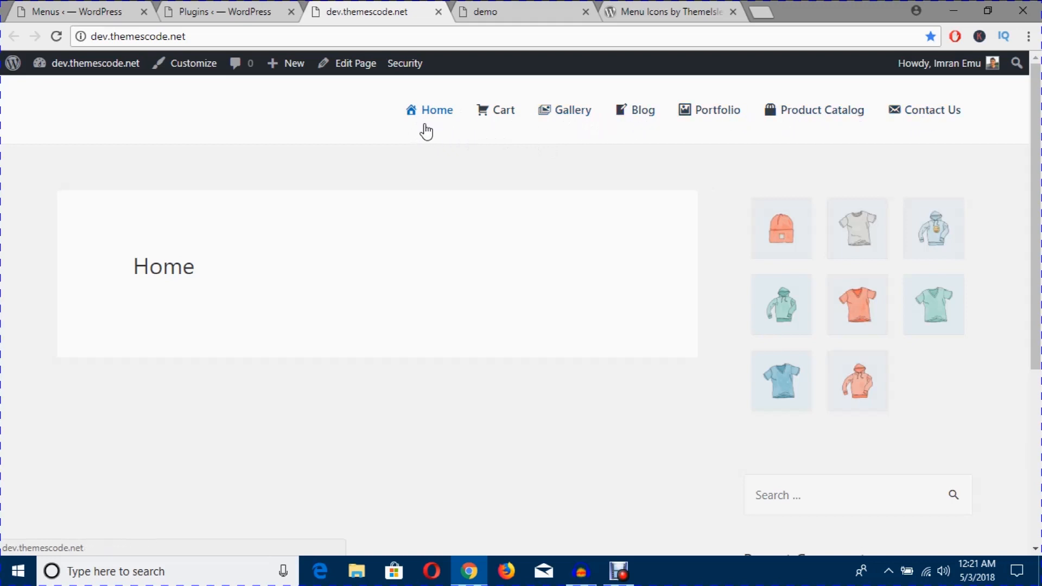